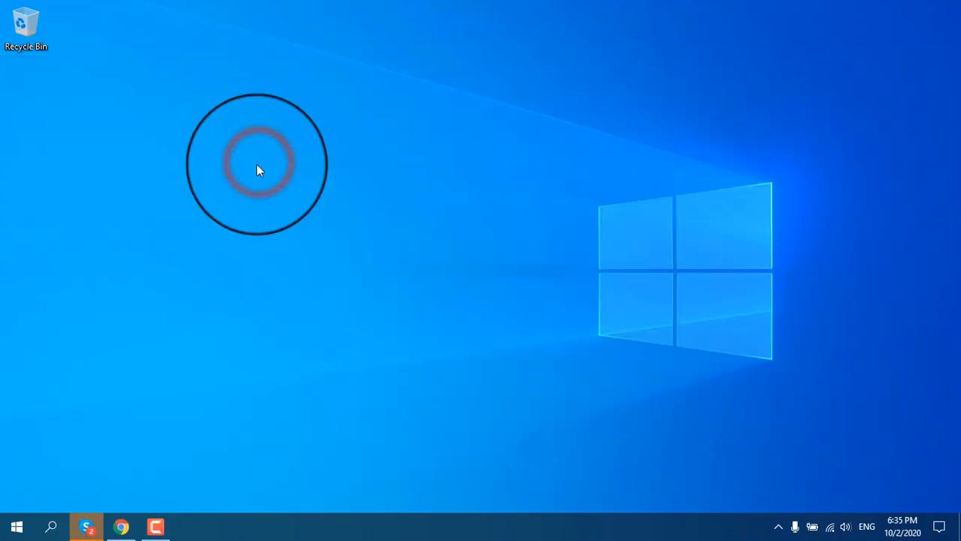
mouse_move(144, 482)
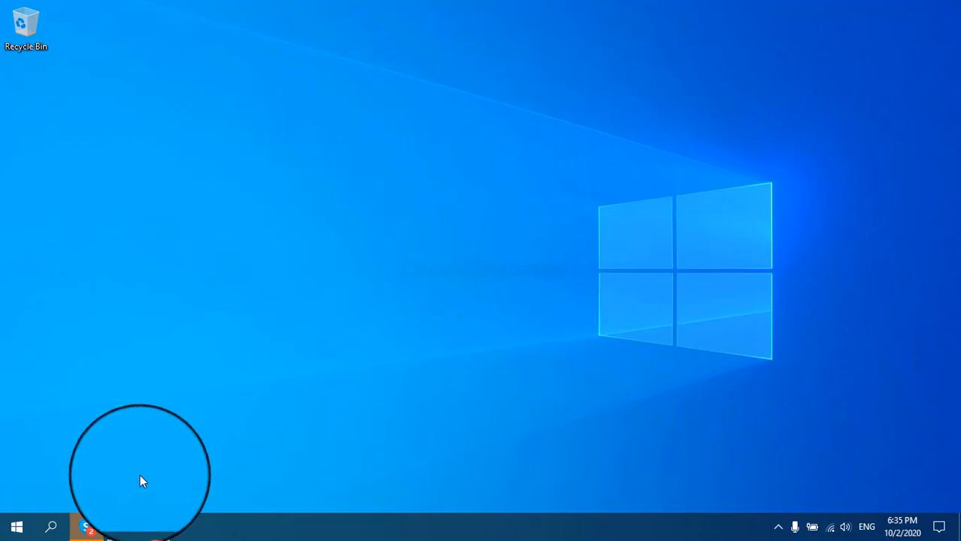
Open your own YouTube channel page and scroll through its homepage
click(121, 526)
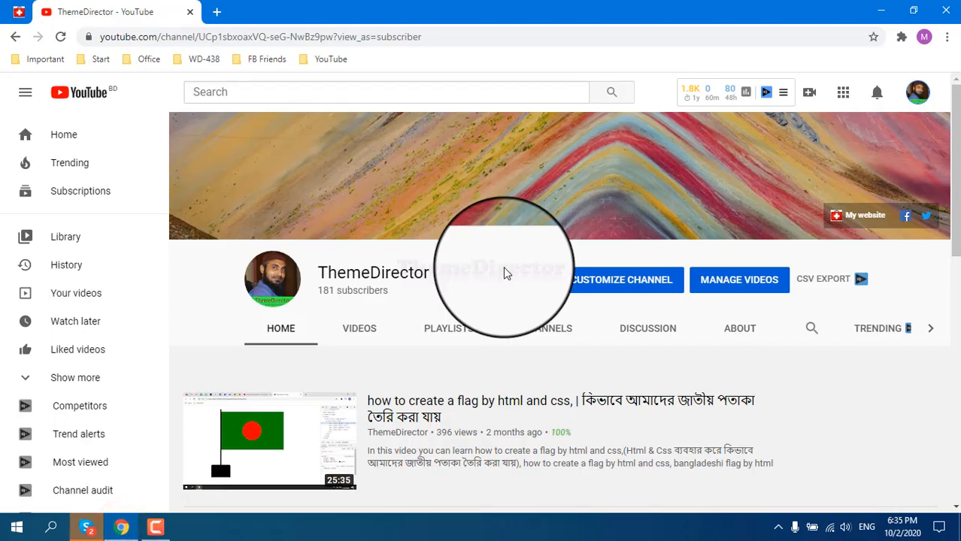
mouse_move(293, 331)
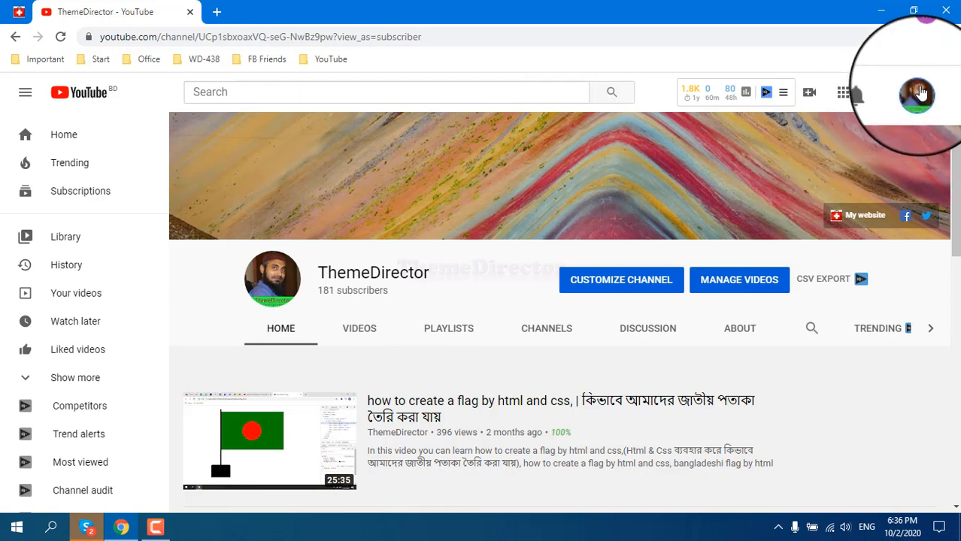
click(916, 92)
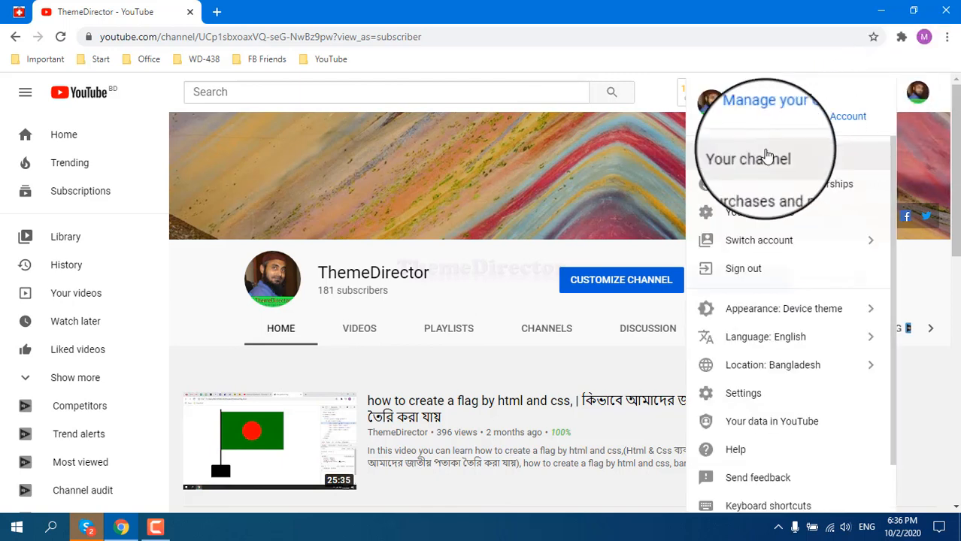
click(474, 236)
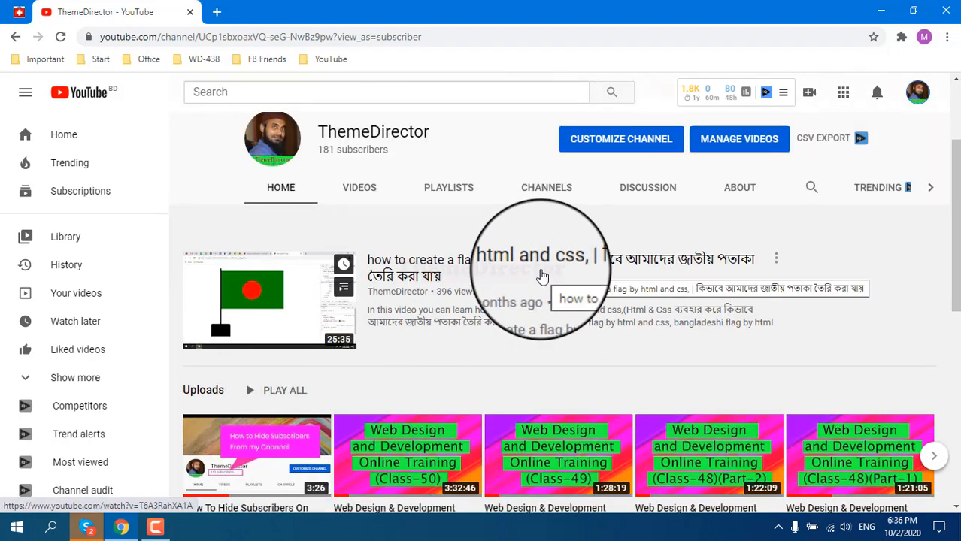
scroll(down, 3)
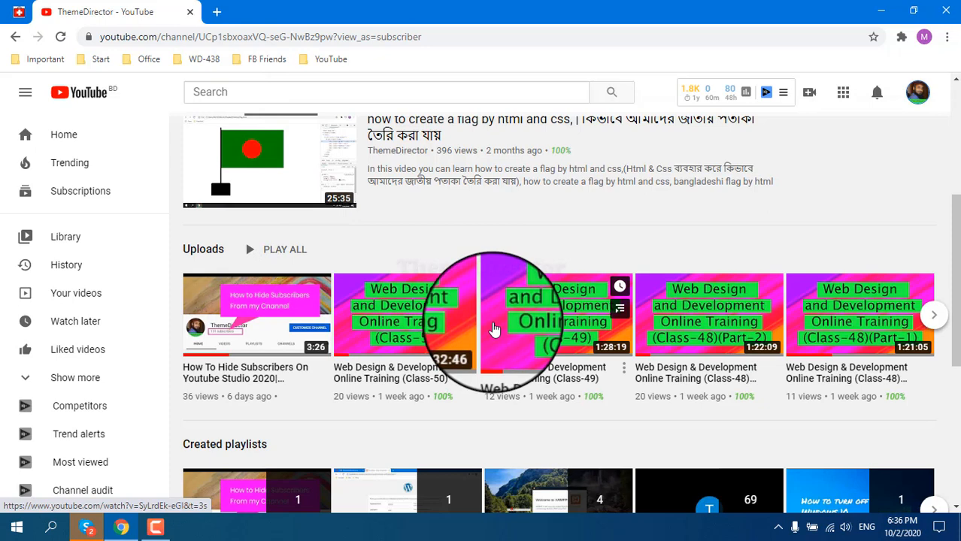
mouse_move(558, 334)
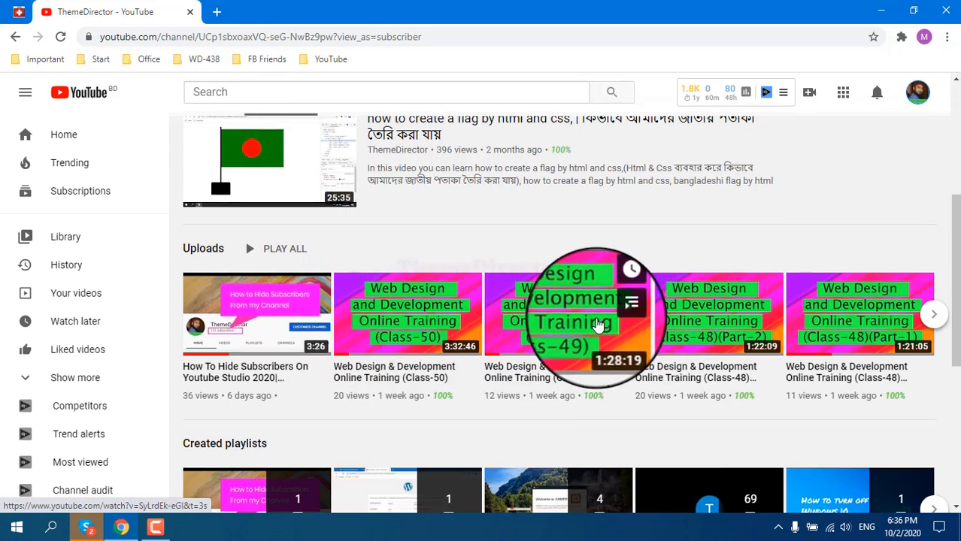
scroll(down, 3)
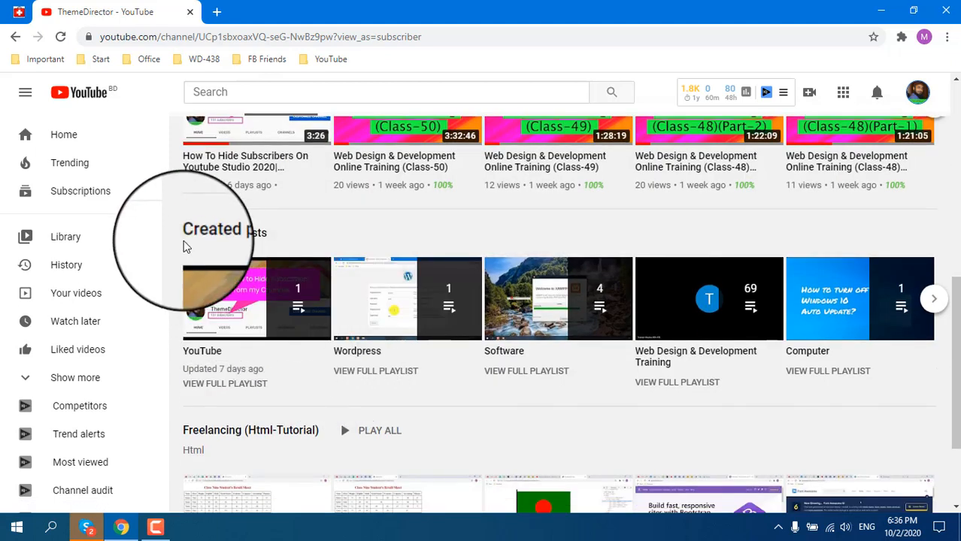
mouse_move(285, 241)
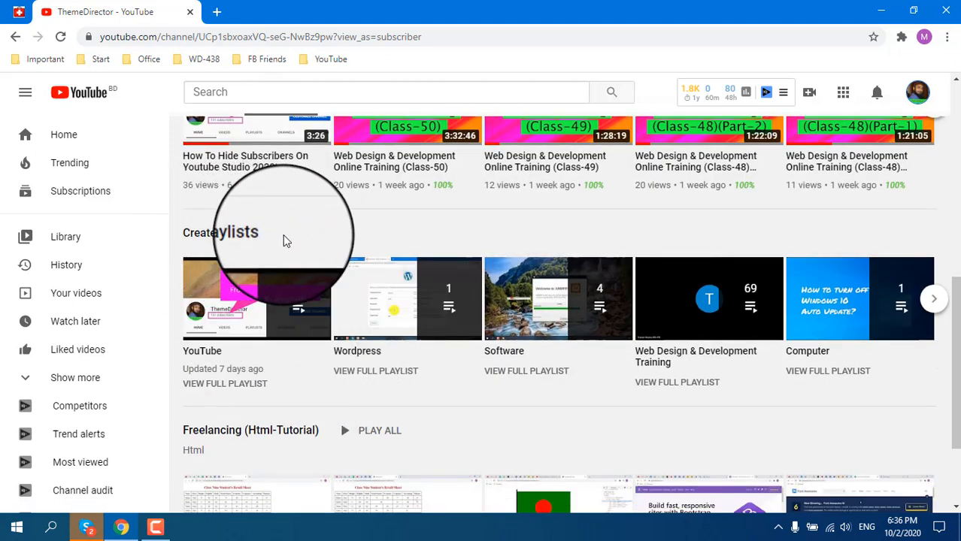
scroll(down, 3)
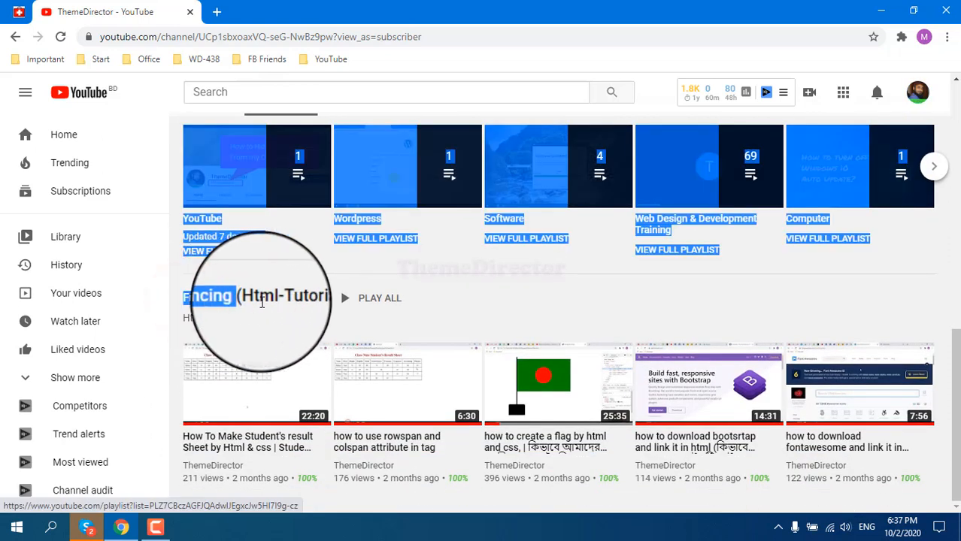
mouse_move(673, 388)
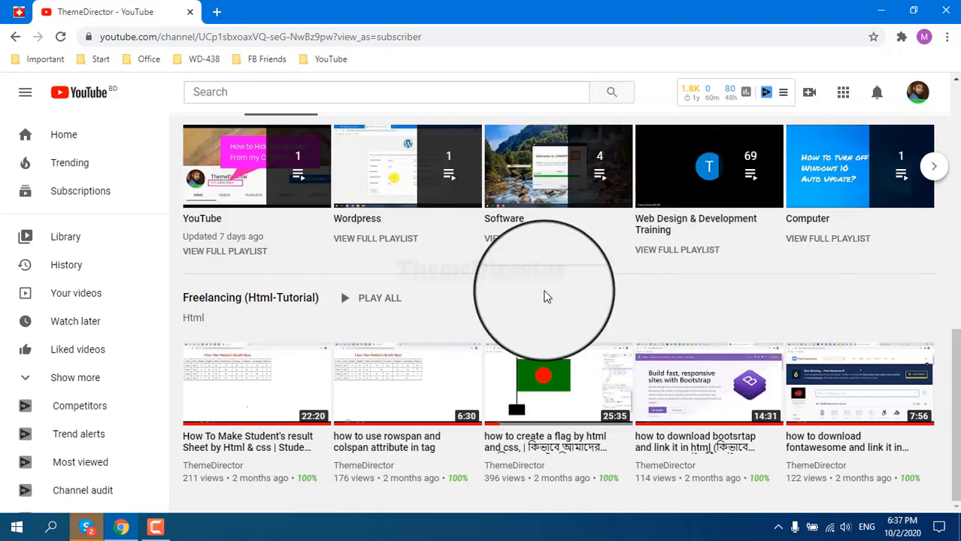
mouse_move(446, 359)
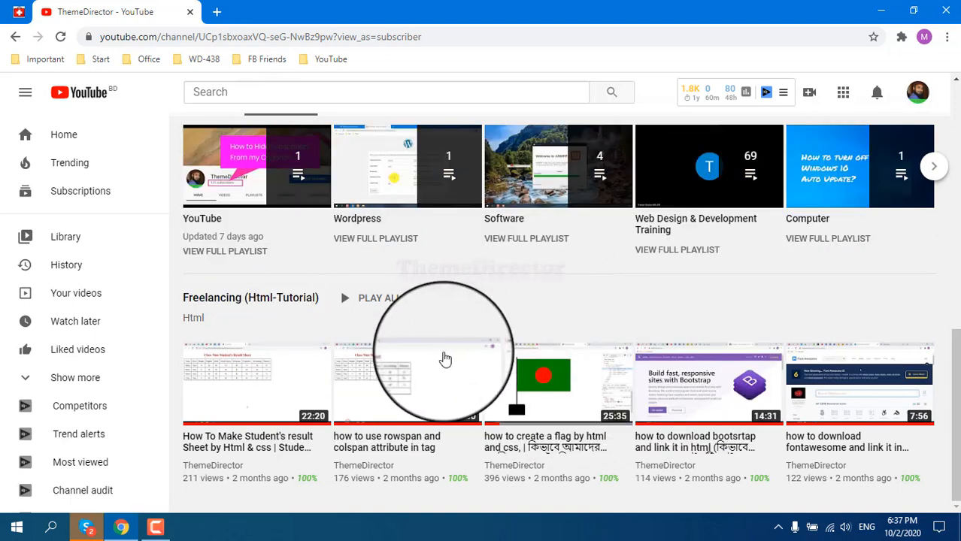
scroll(up, 3)
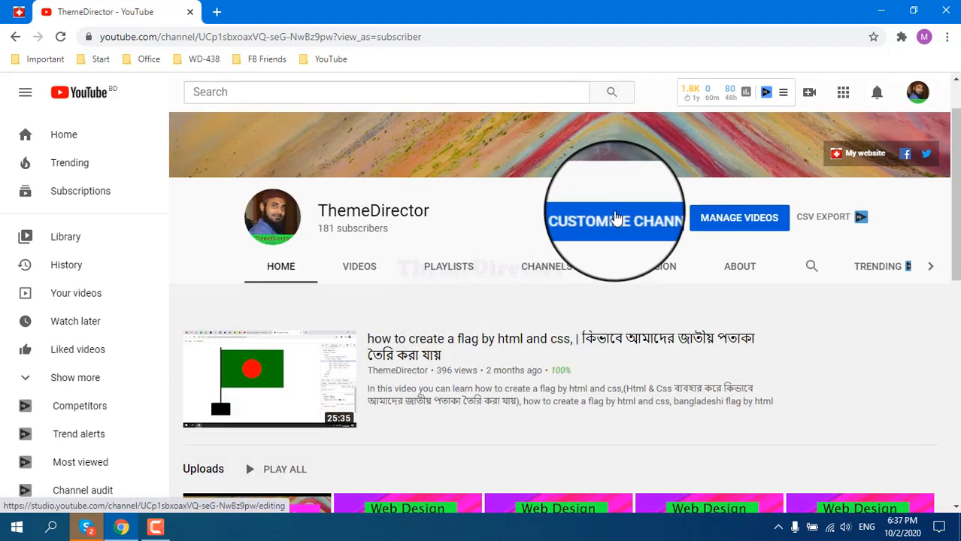
Set 'How To Hide Subscribers' as the channel trailer for non-subscribers
click(614, 220)
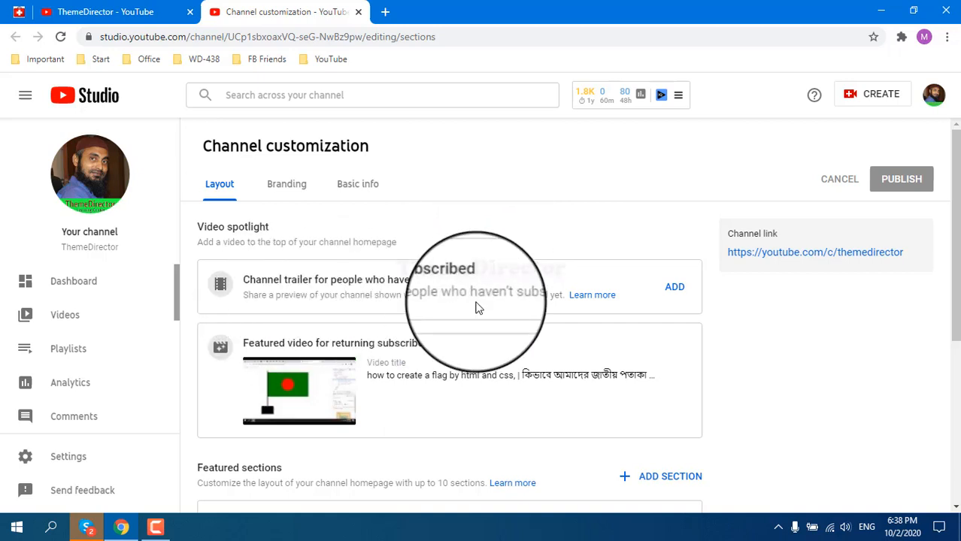
mouse_move(316, 290)
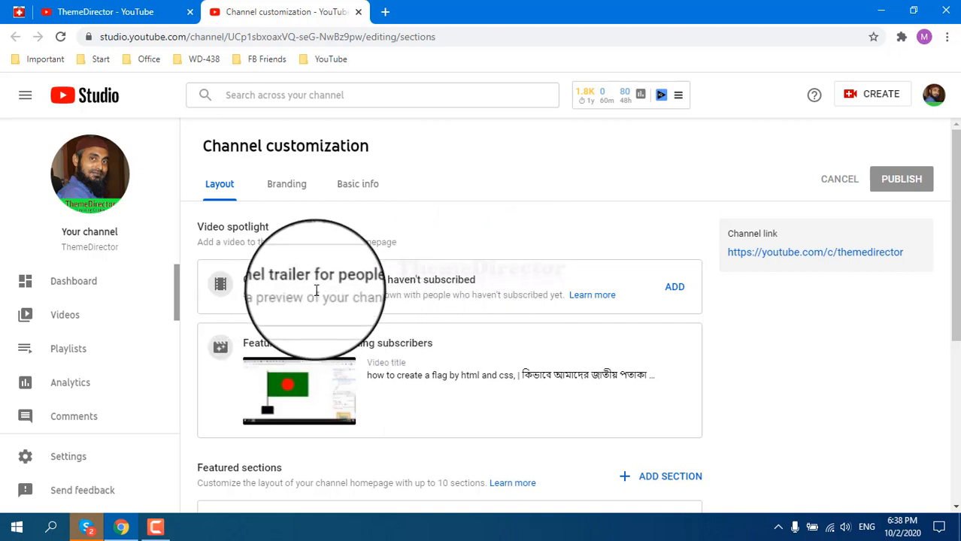
click(675, 286)
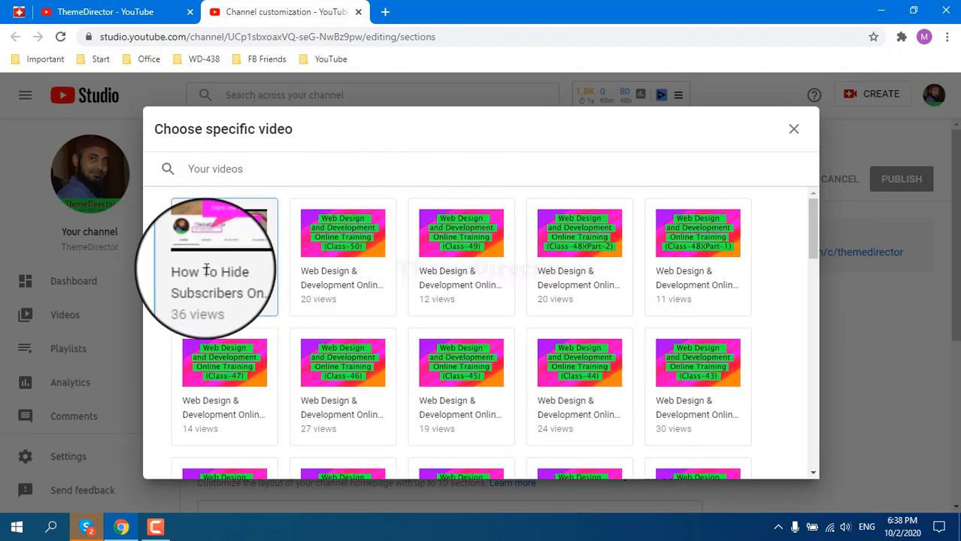
click(224, 260)
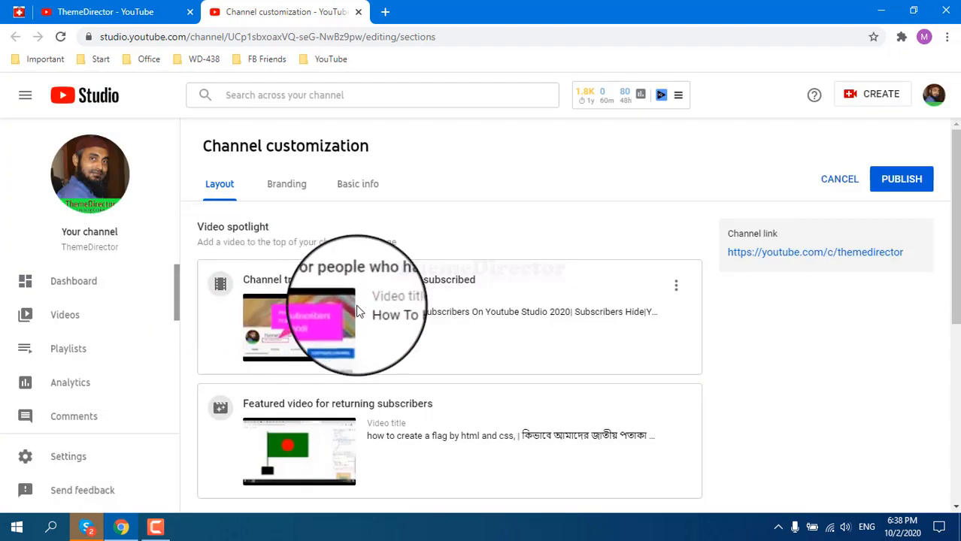
scroll(down, 3)
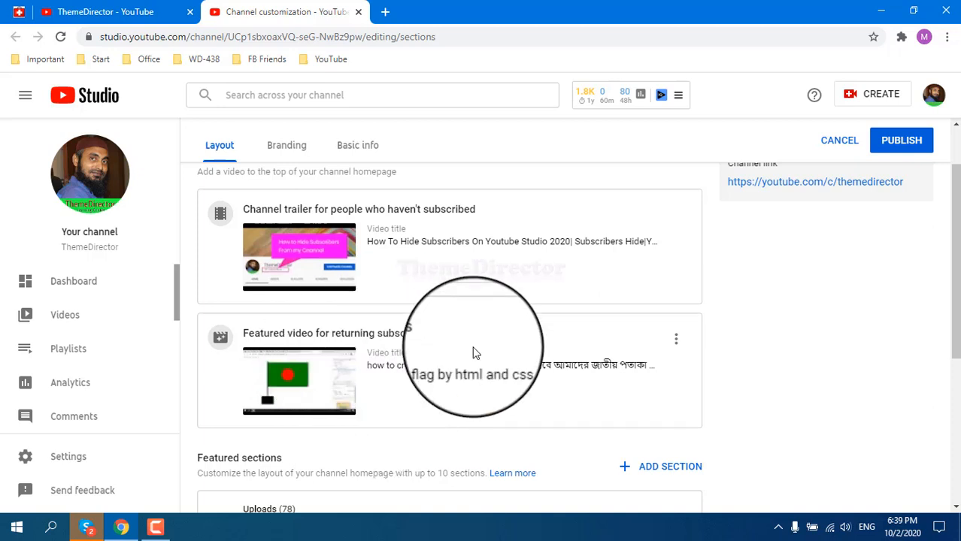
mouse_move(365, 368)
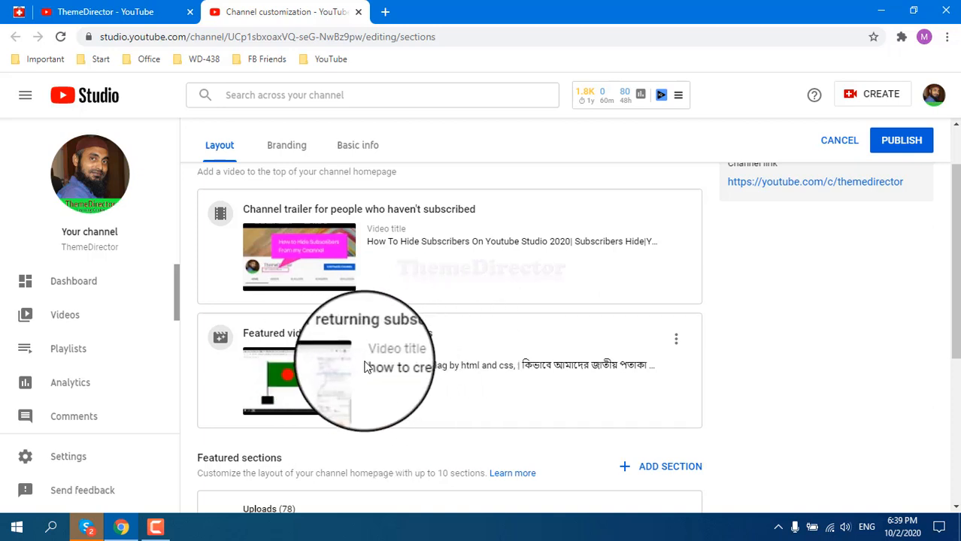
Review the public channel page's playlist sections, then return to the Channel customization tab
scroll(down, 3)
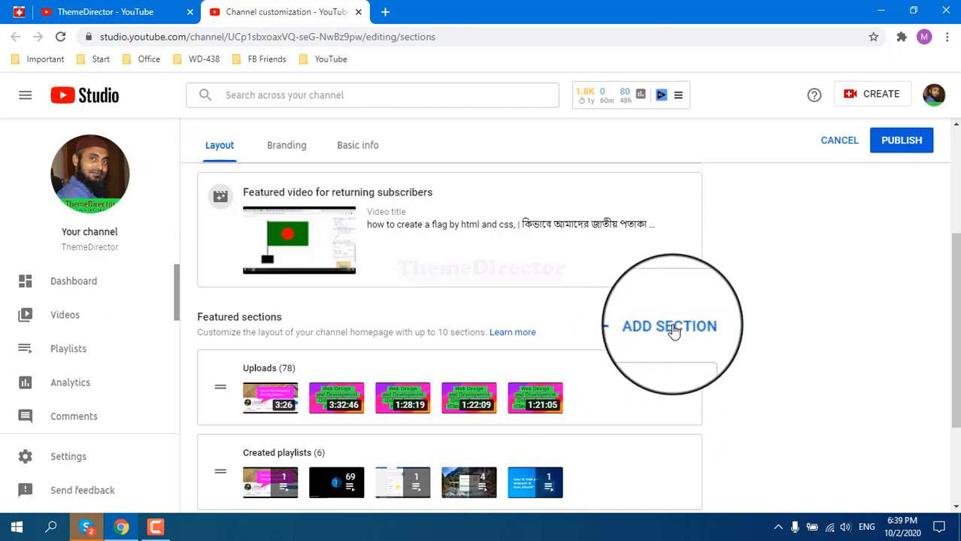
scroll(down, 3)
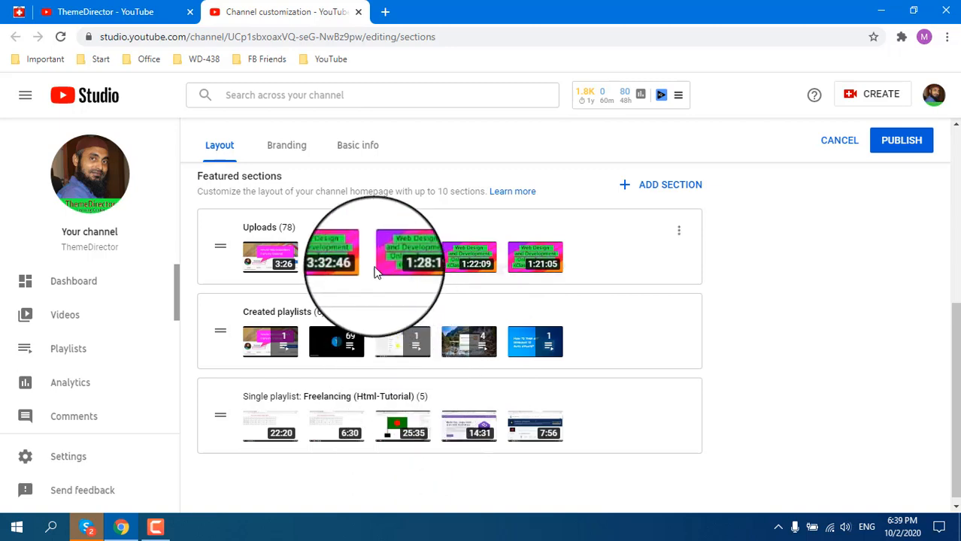
click(105, 11)
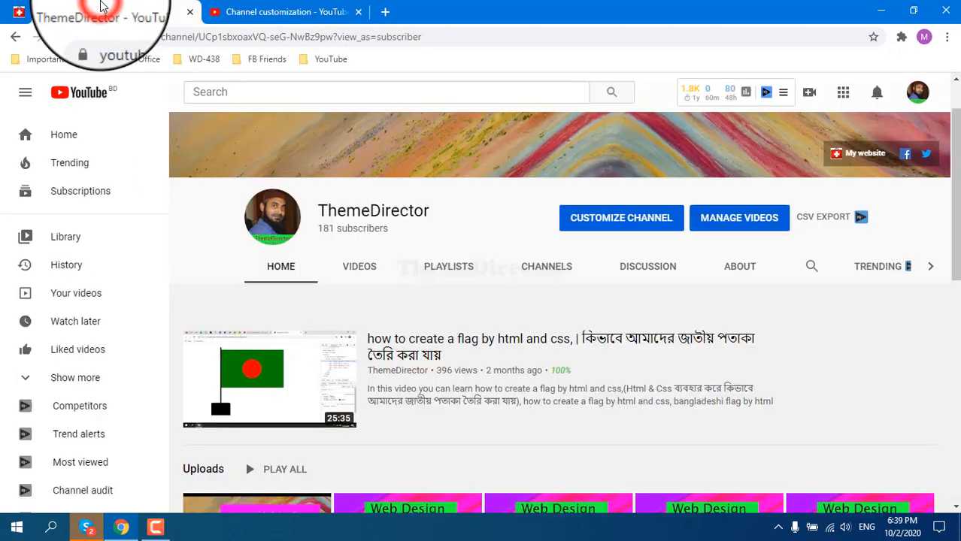
scroll(down, 3)
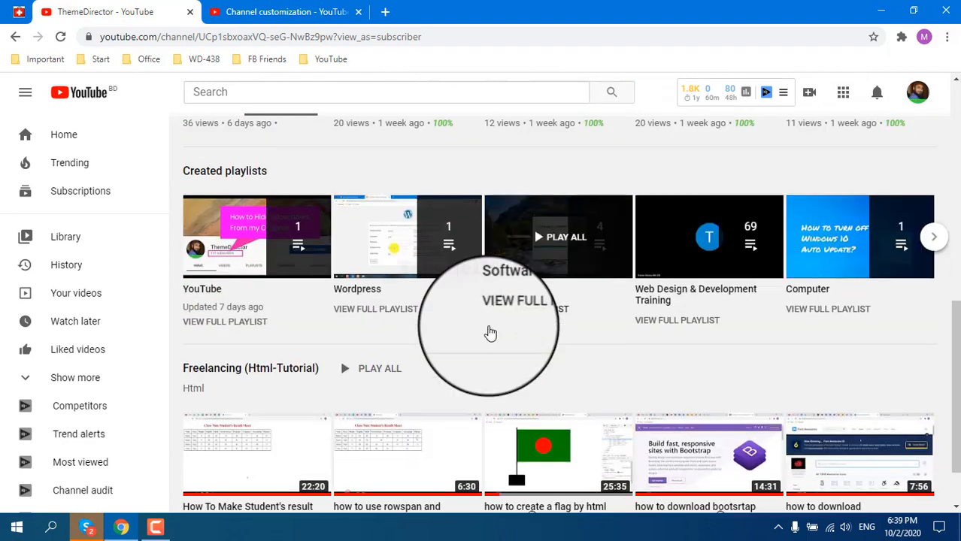
scroll(down, 3)
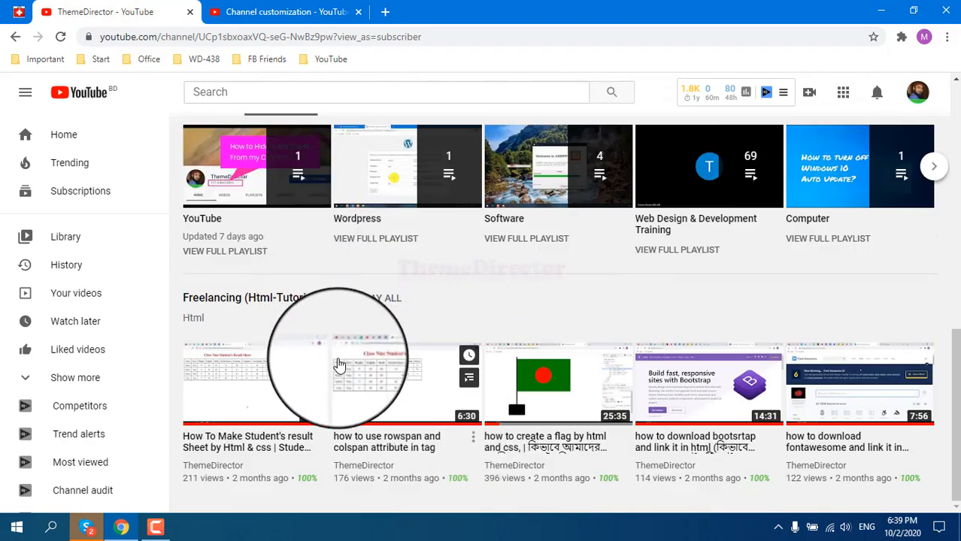
click(286, 11)
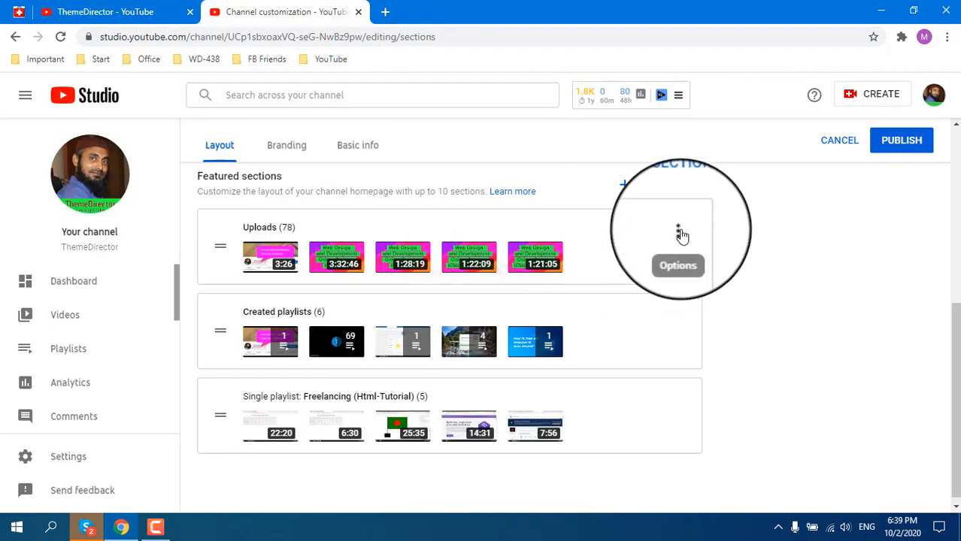
Remove the Uploads, Created playlists and Single playlist sections from the layout
click(678, 265)
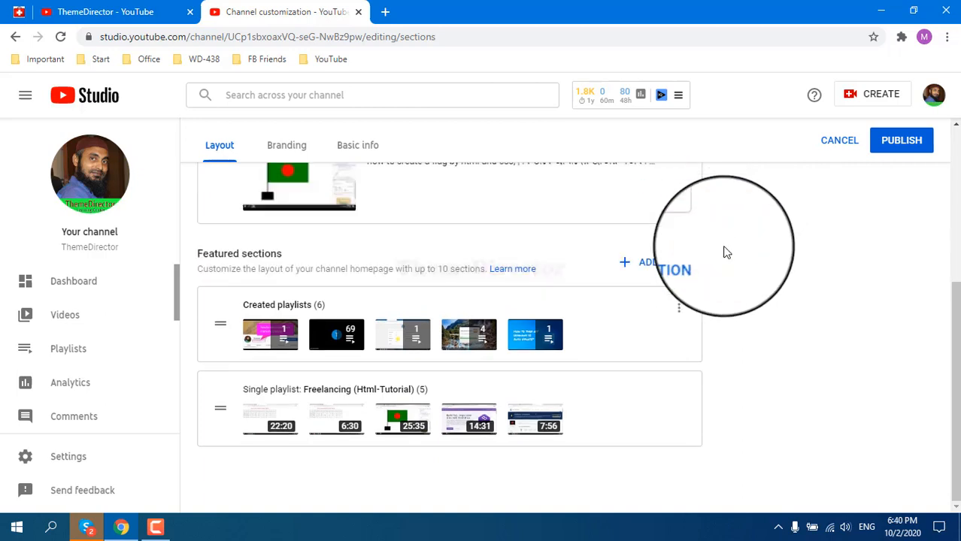
click(681, 314)
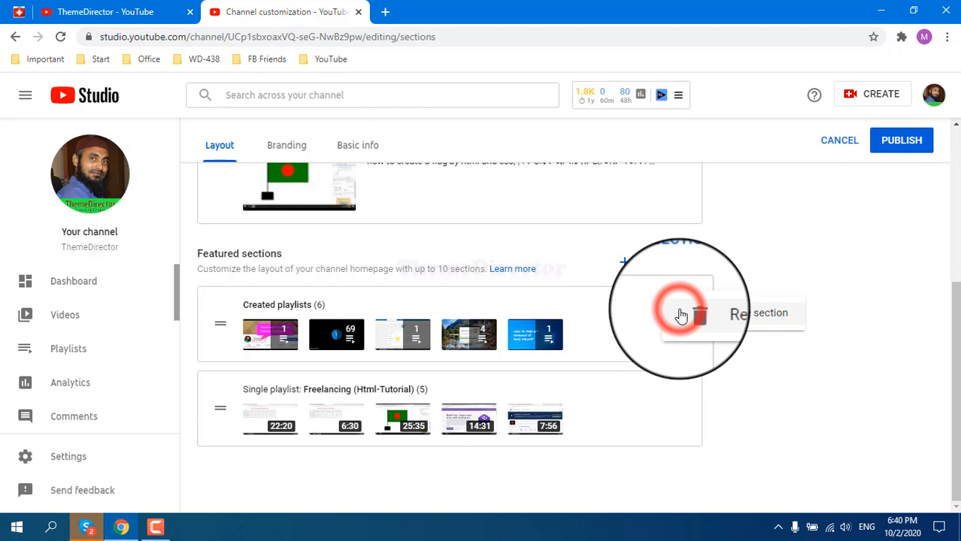
click(698, 313)
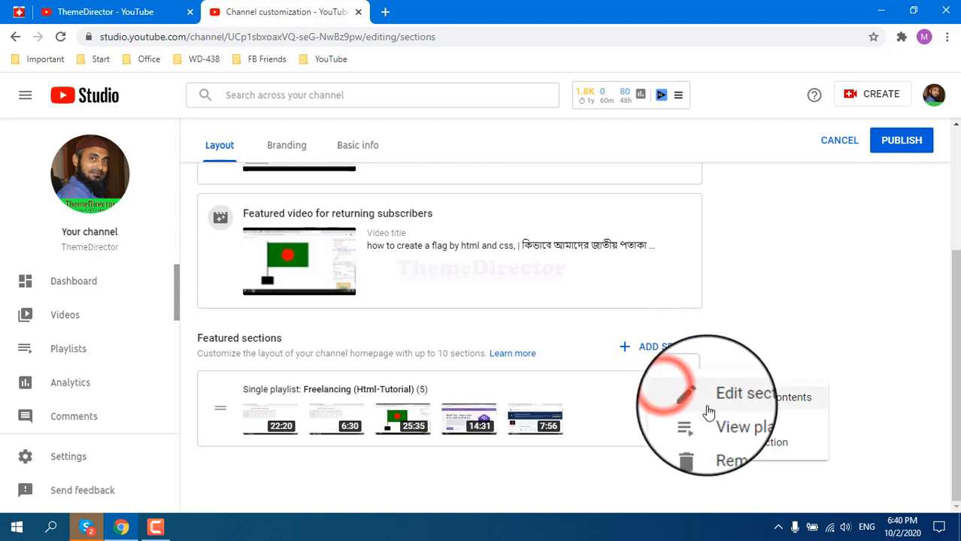
mouse_move(750, 441)
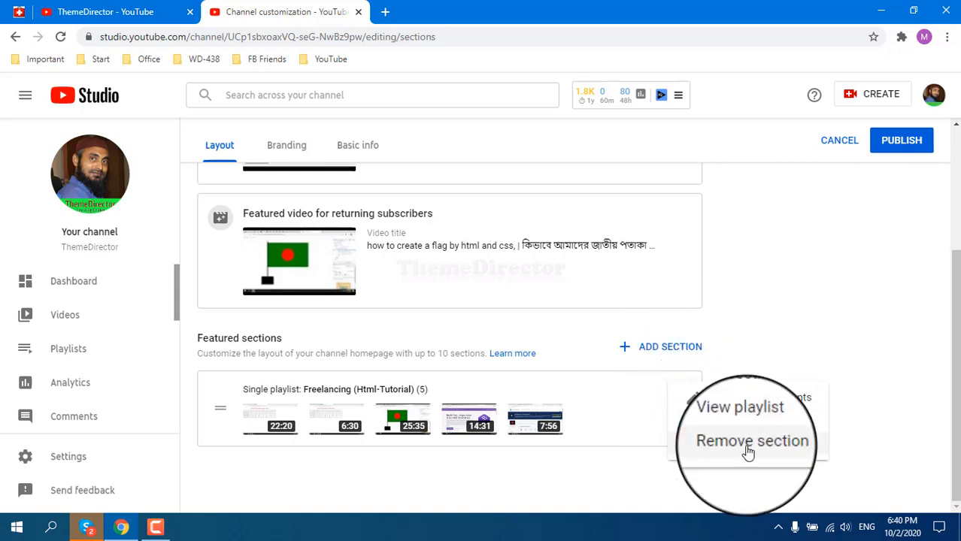
click(751, 440)
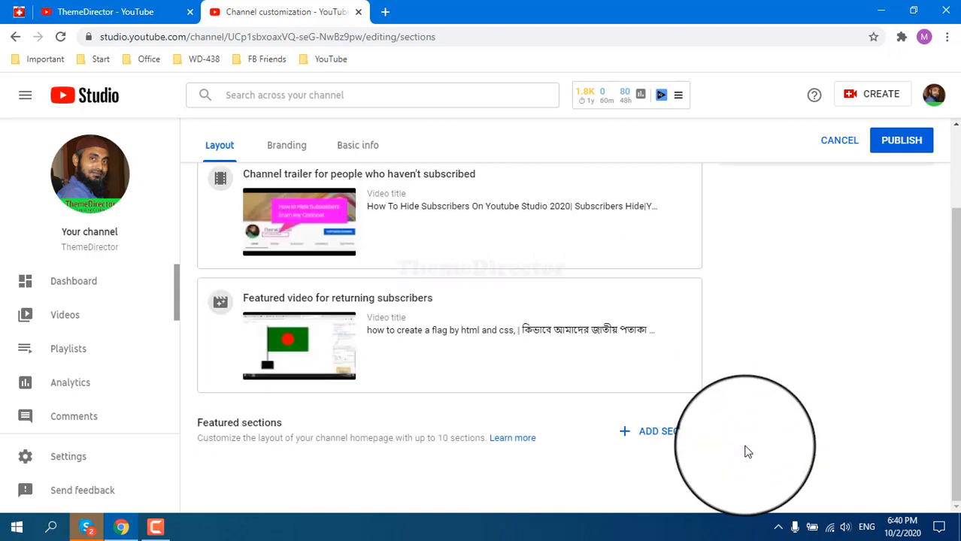
mouse_move(742, 389)
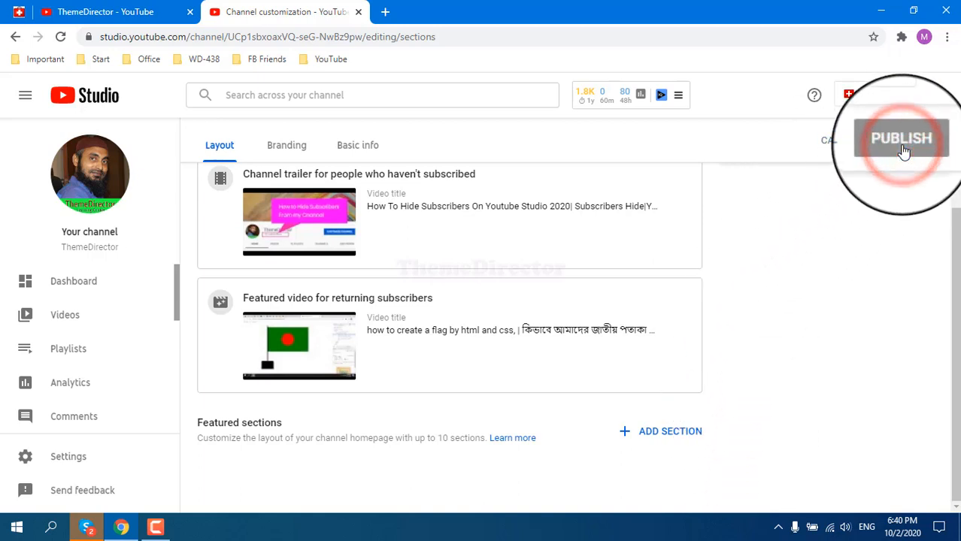
Publish the section-free layout, reload the channel page to confirm, and return to customization
click(902, 139)
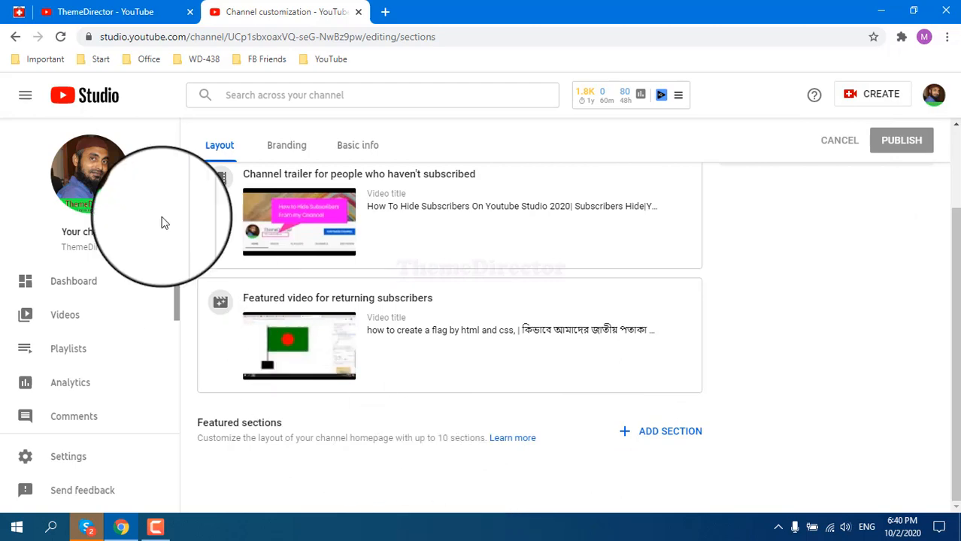
click(61, 37)
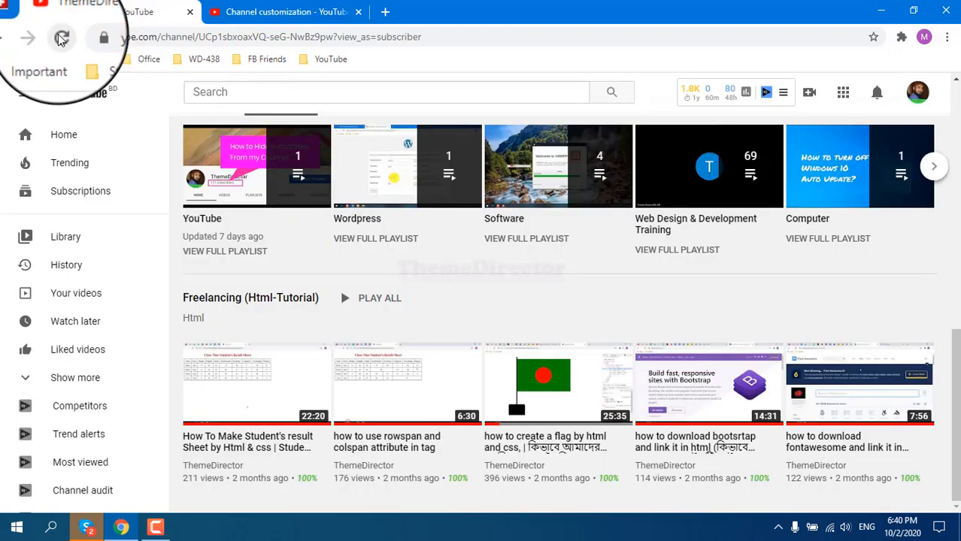
click(61, 36)
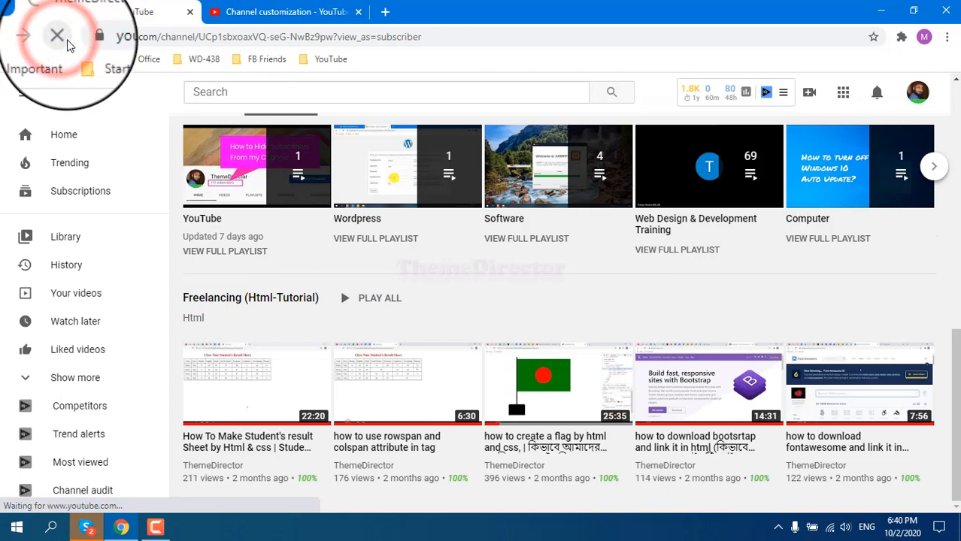
click(56, 36)
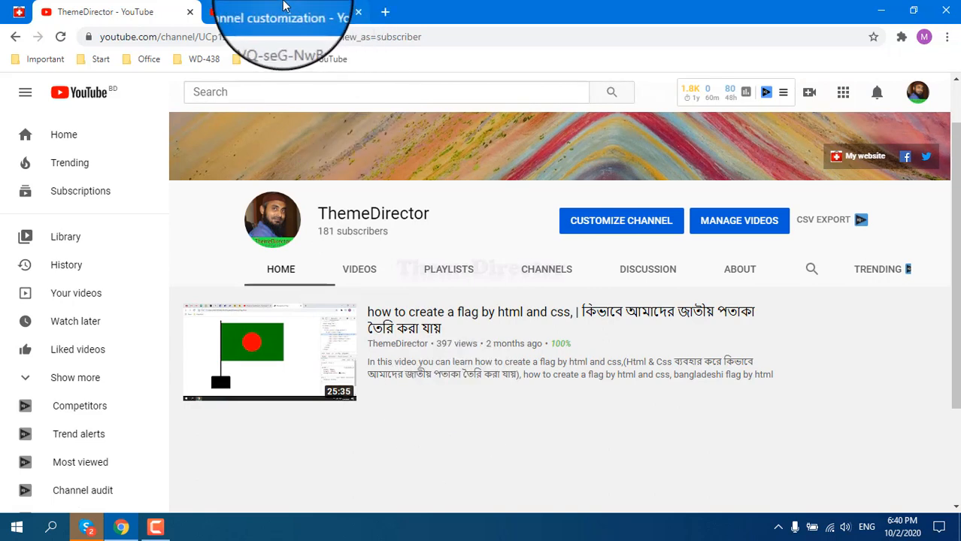
click(620, 220)
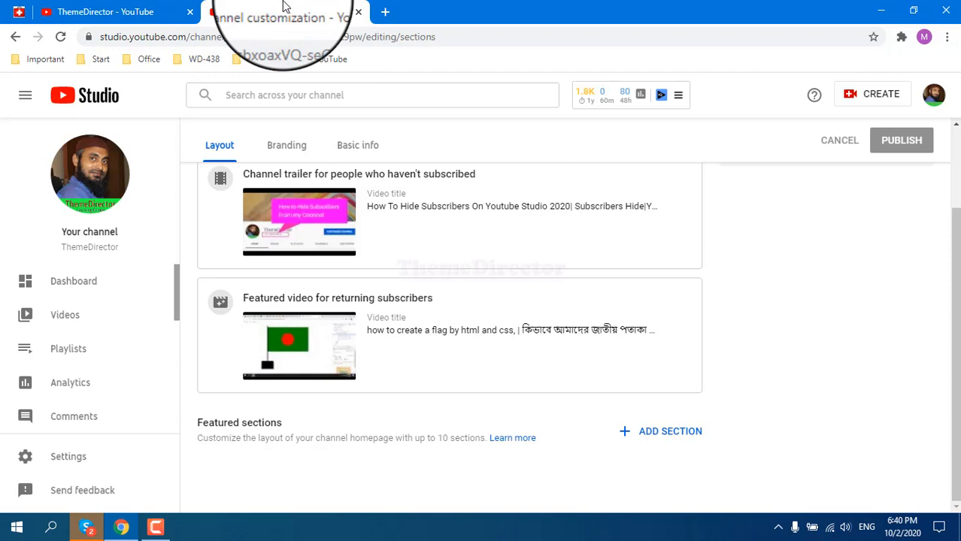
Re-add the Uploads and Created playlists sections to the homepage layout
click(669, 431)
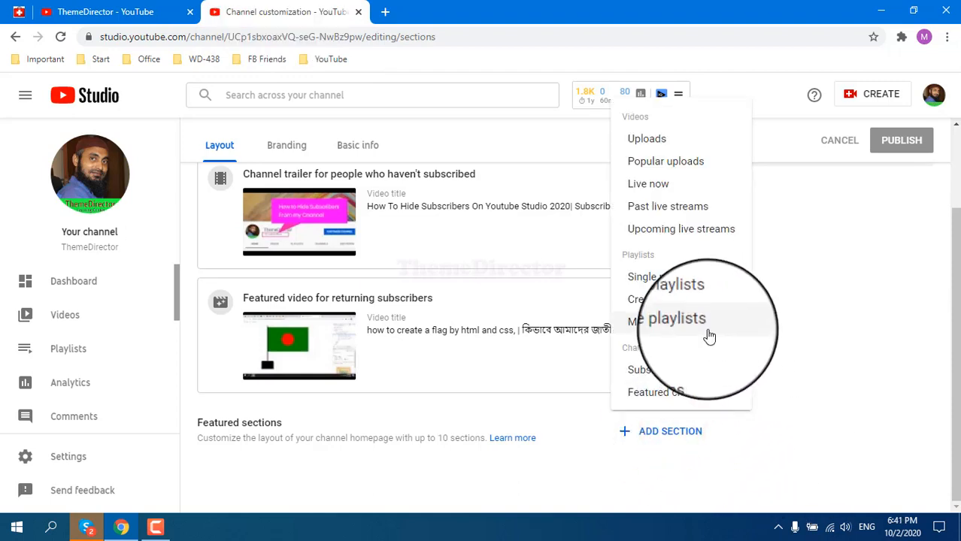
click(647, 138)
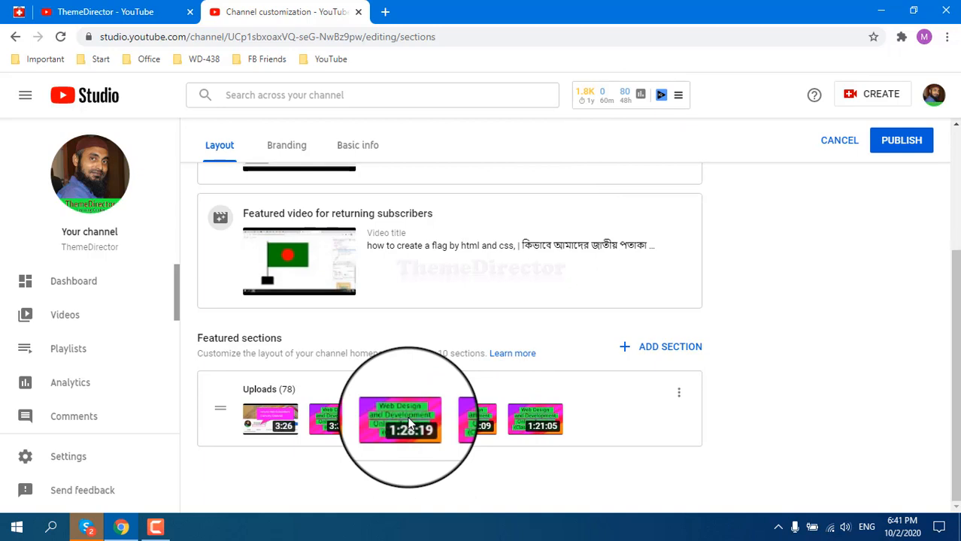
click(660, 346)
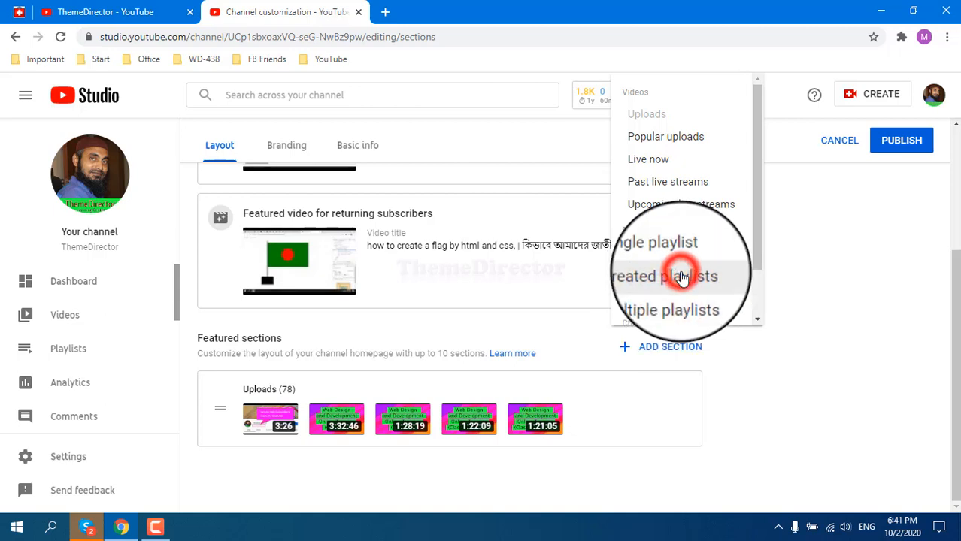
click(681, 276)
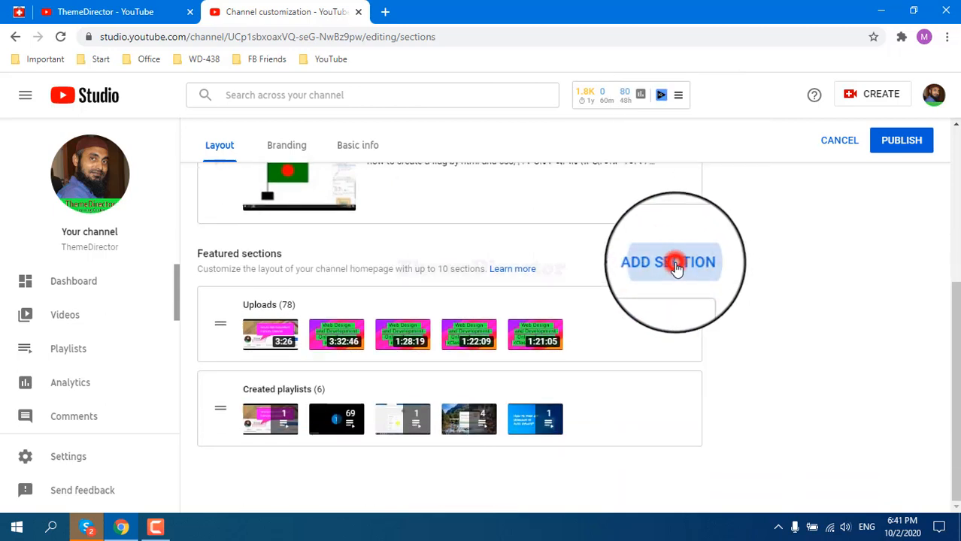
click(667, 262)
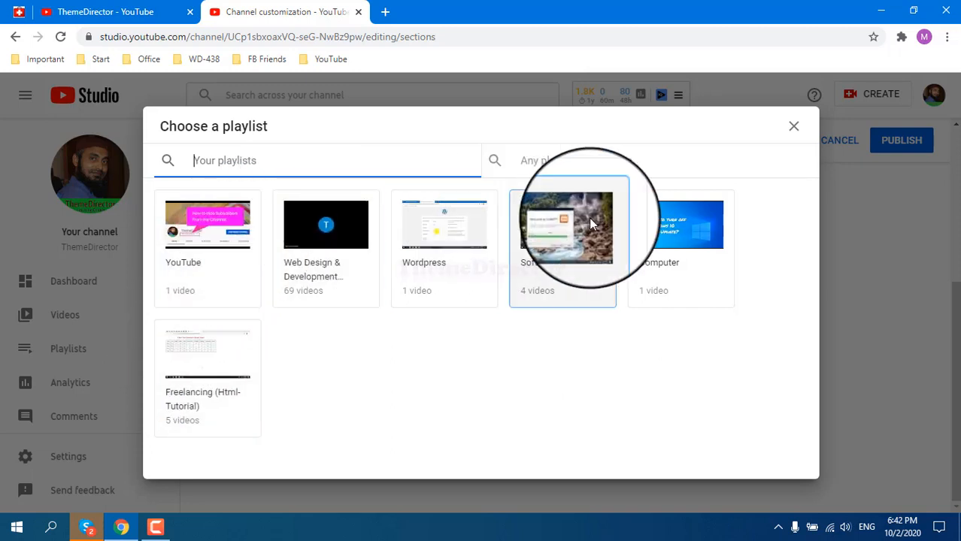
mouse_move(231, 380)
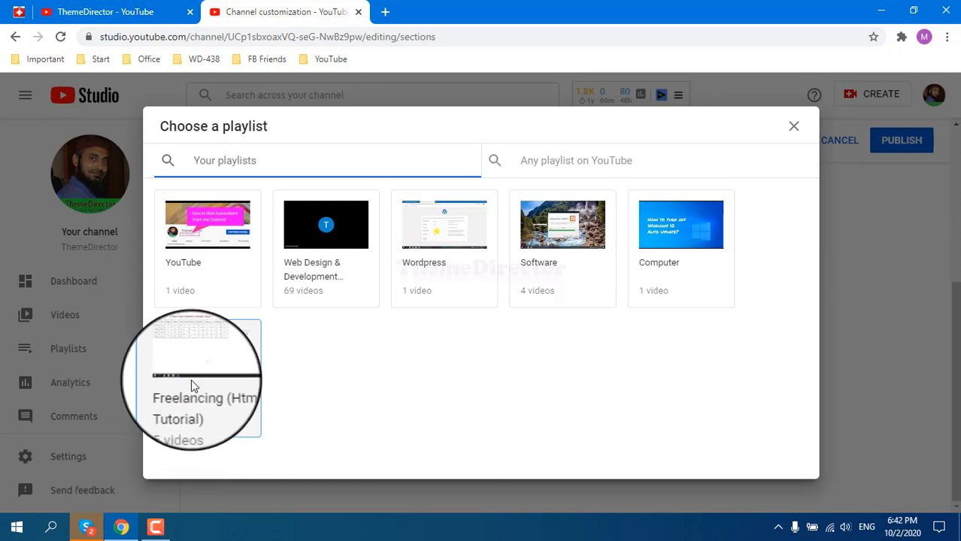
Feature the Freelancing (Html-Tutorial) playlist as a section and switch to the channel page
click(192, 380)
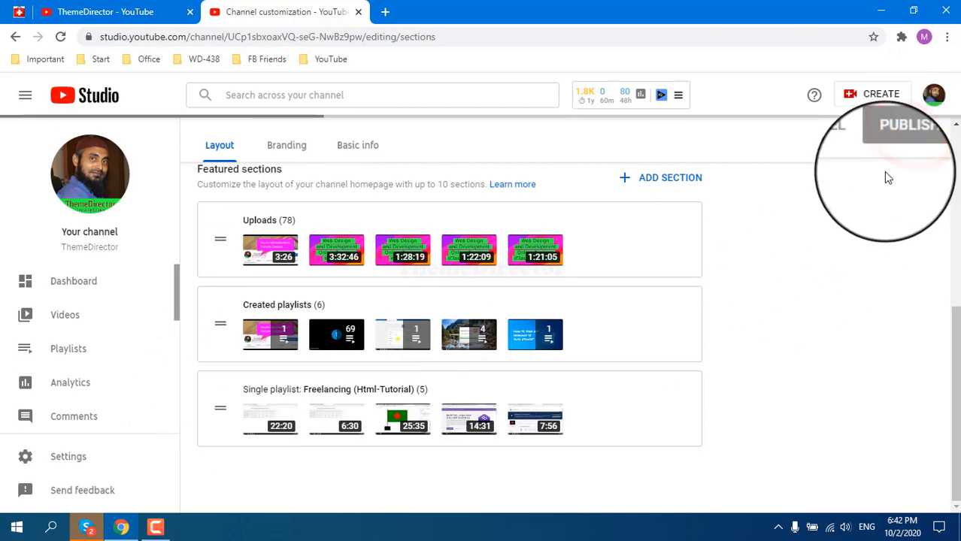
click(106, 12)
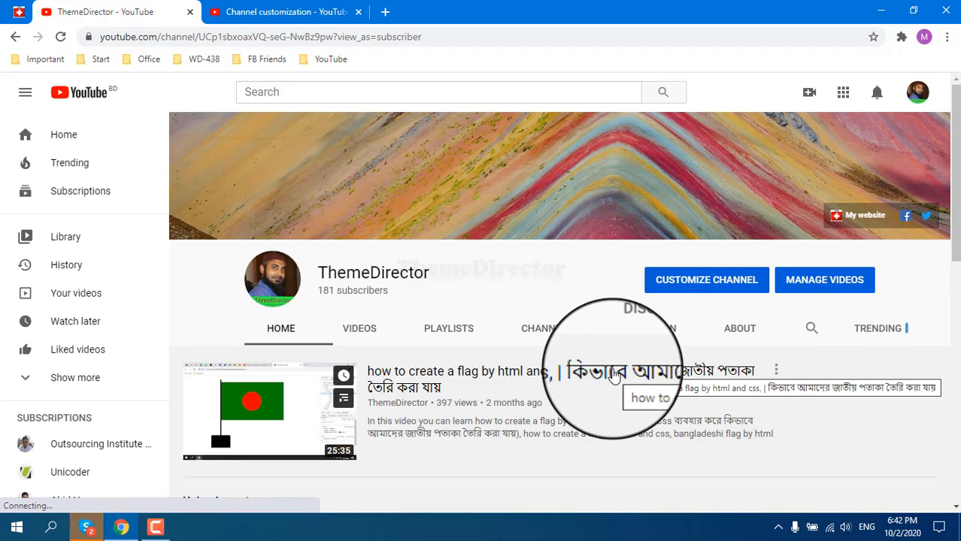
Scroll the refreshed channel page to check its sections, then return to the Studio editor
scroll(down, 3)
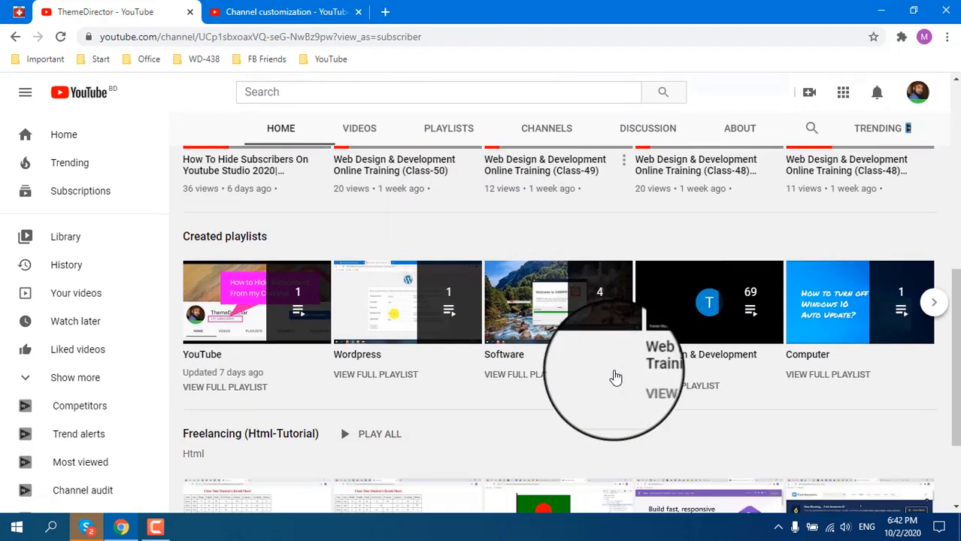
click(286, 11)
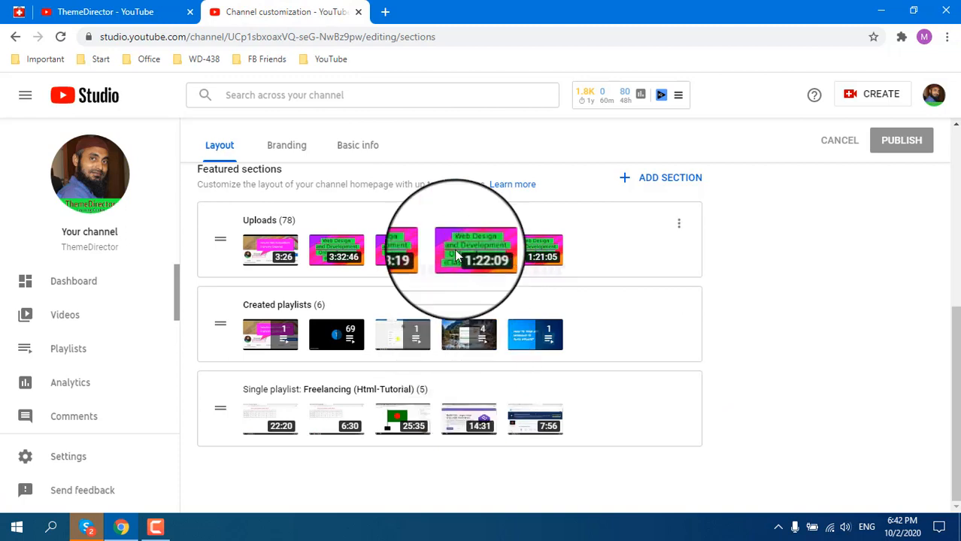
mouse_move(218, 241)
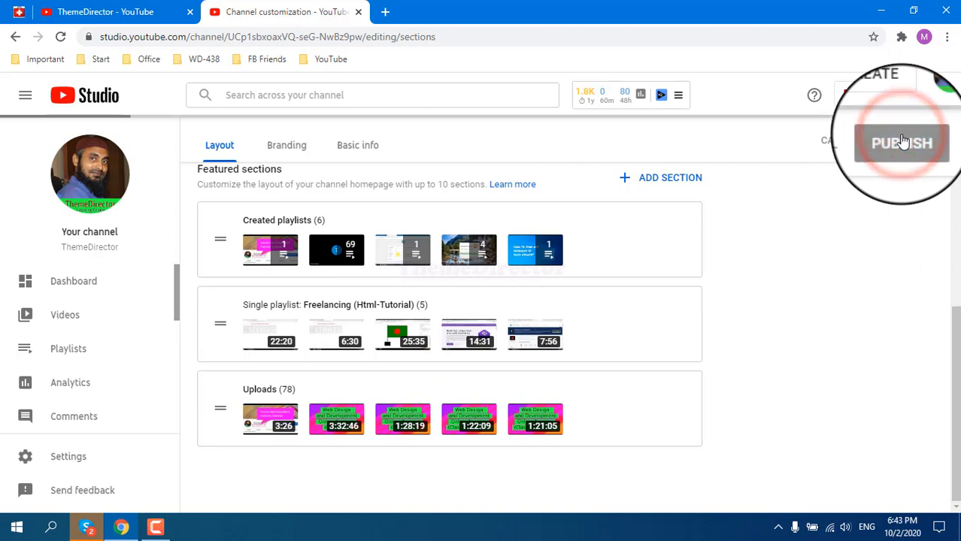
Publish the layout with Uploads moved below both playlist sections
click(902, 142)
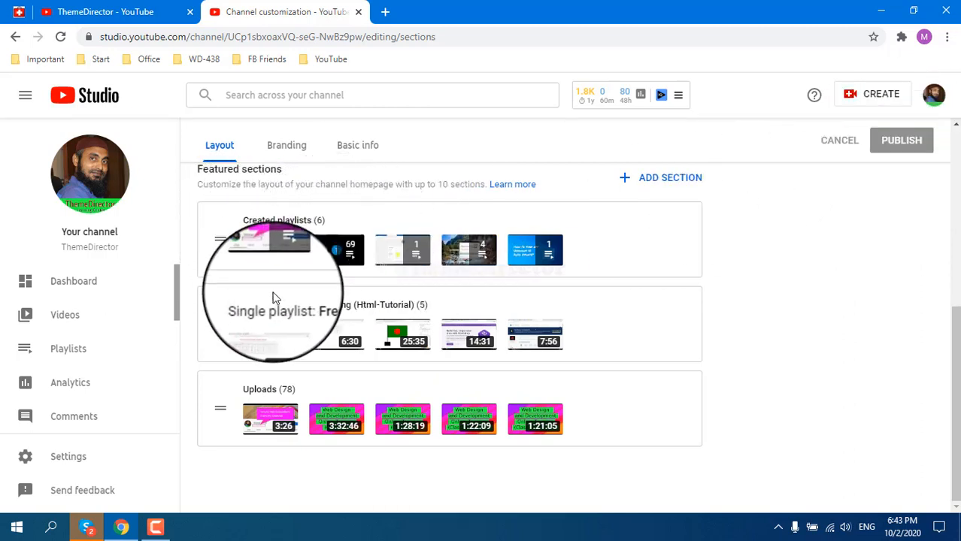
mouse_move(243, 386)
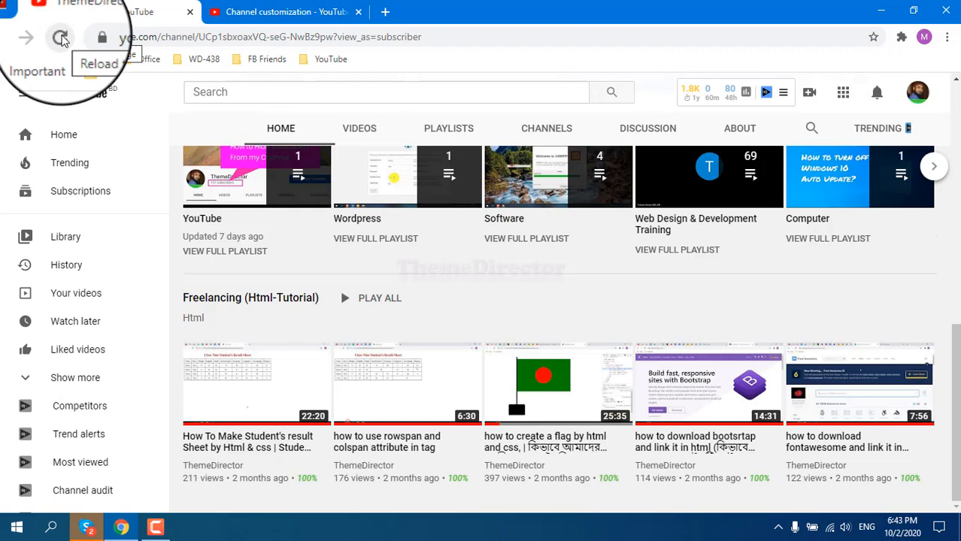
Reload the channel page and scroll through the reordered Home tab sections
click(61, 37)
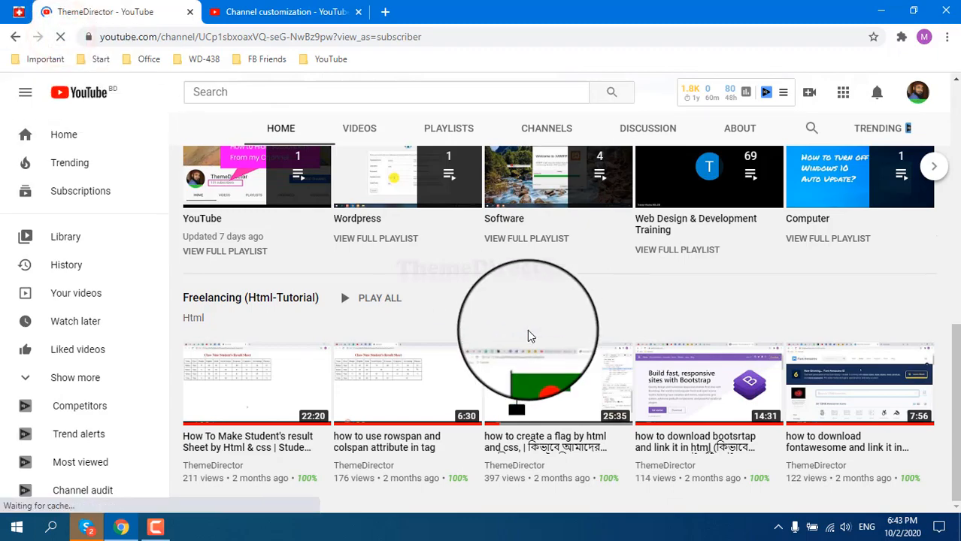
scroll(up, 3)
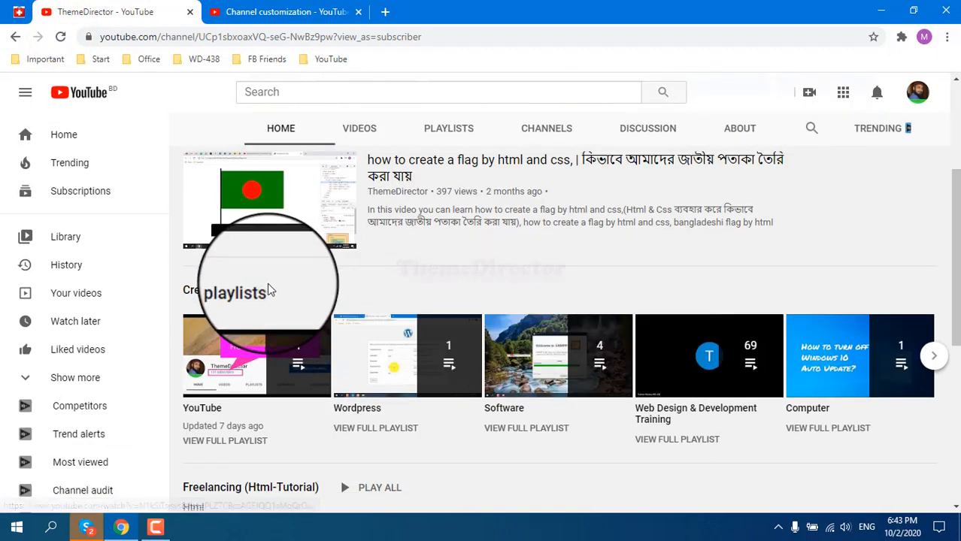
scroll(down, 3)
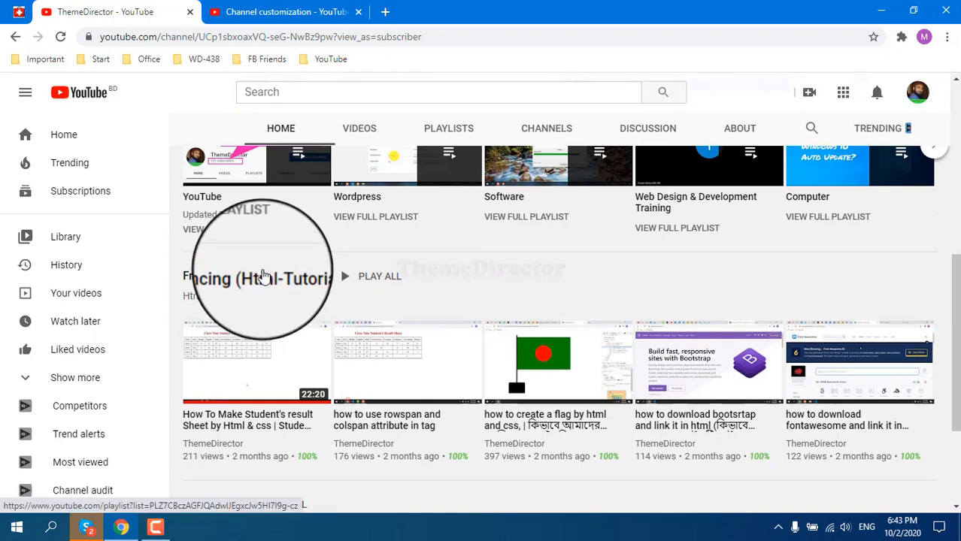
scroll(down, 3)
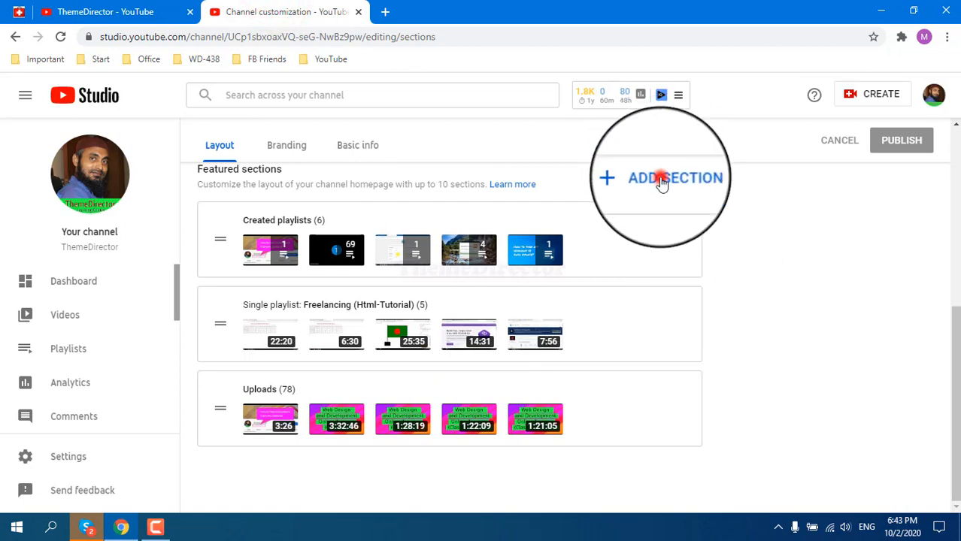
Add a Subscriptions section below Uploads and publish the layout
click(674, 178)
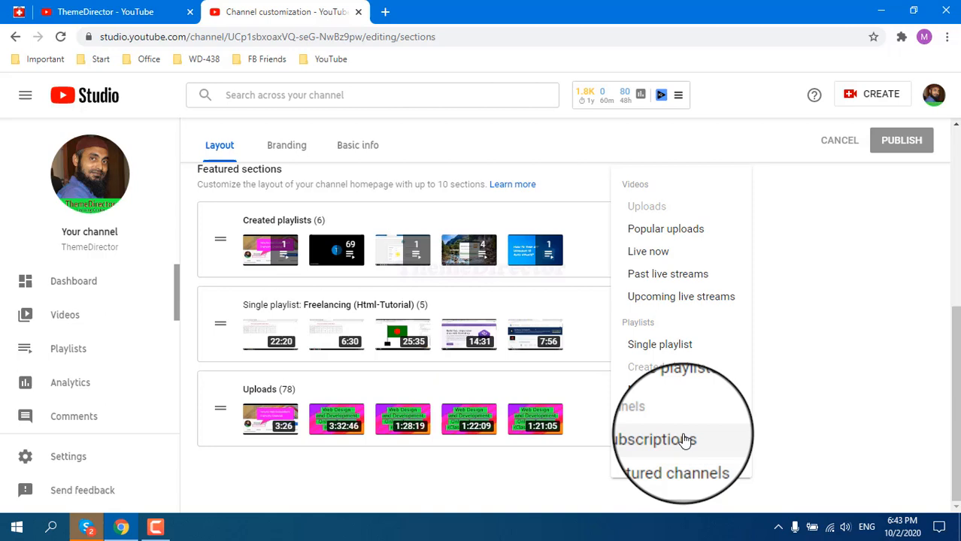
click(654, 440)
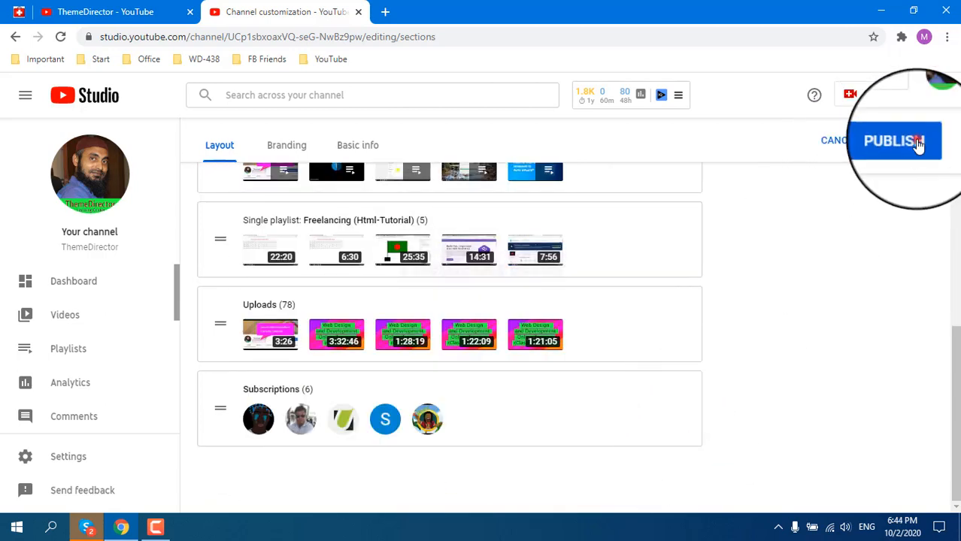
click(895, 140)
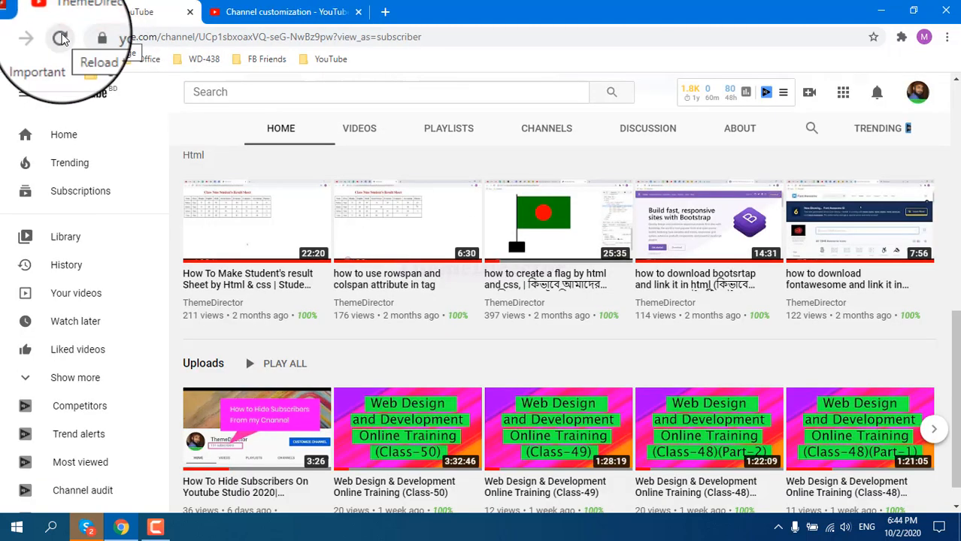
Reload the channel page and verify the subscribed channels row appears below Uploads
click(60, 38)
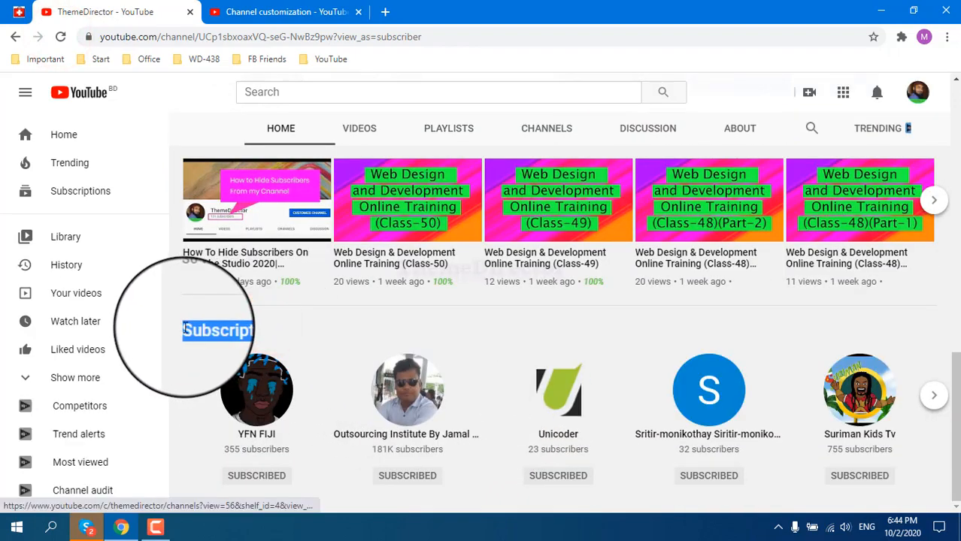
mouse_move(765, 421)
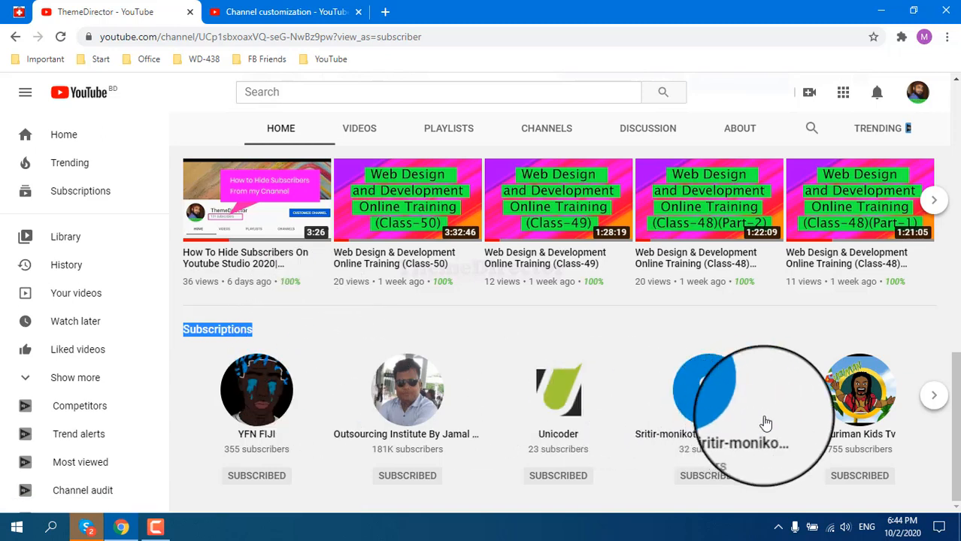
click(934, 395)
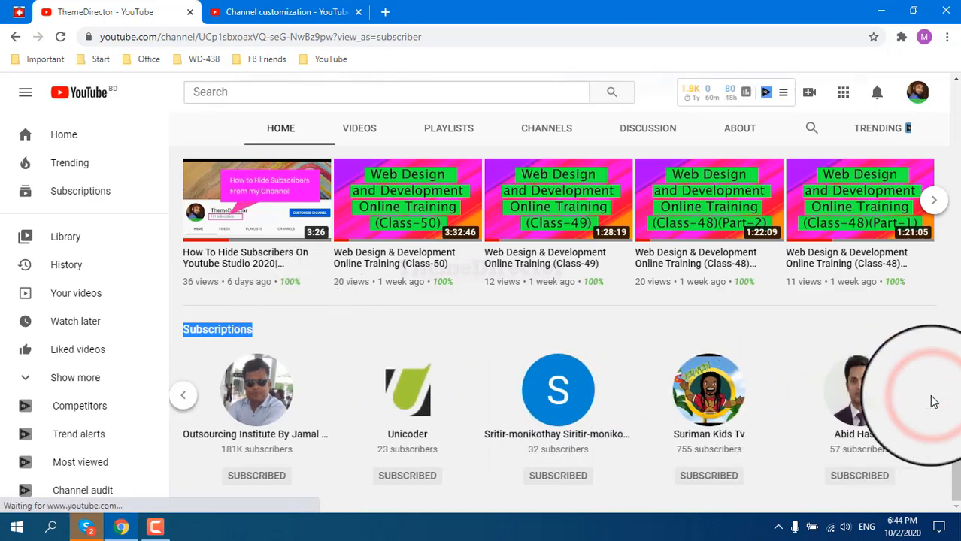
click(286, 11)
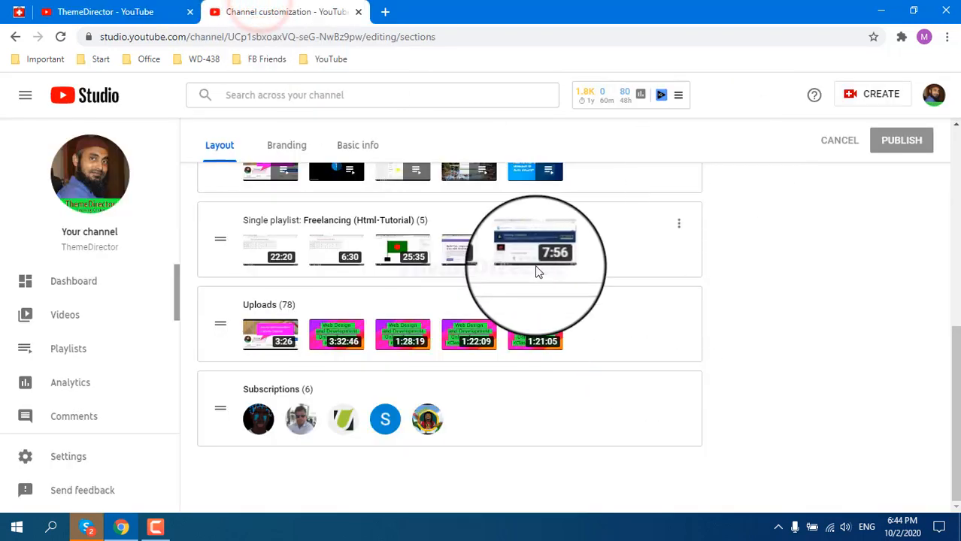
scroll(up, 3)
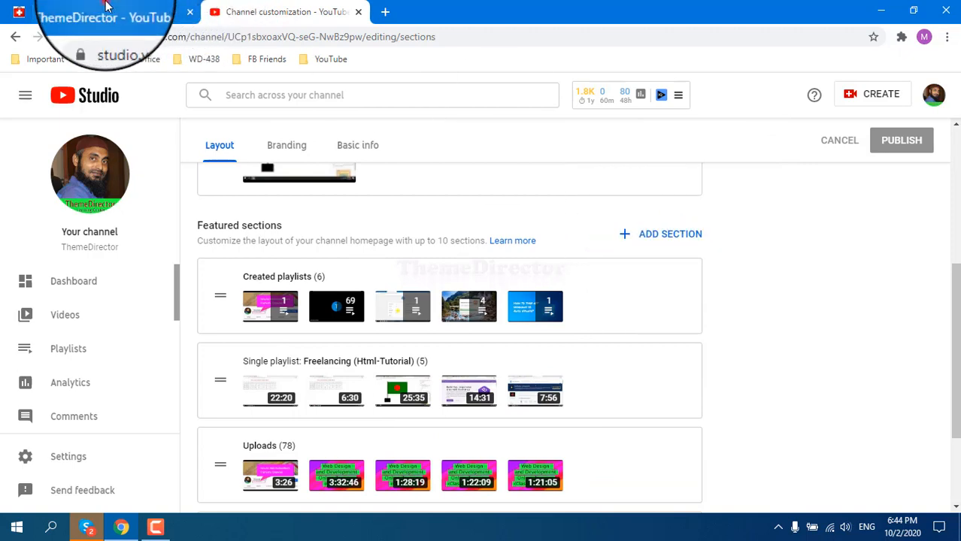
click(106, 12)
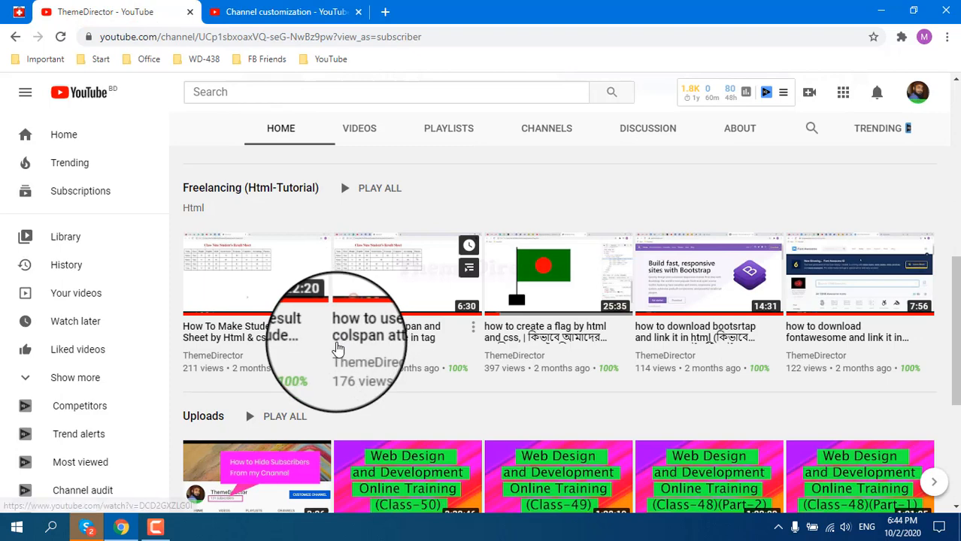
mouse_move(338, 345)
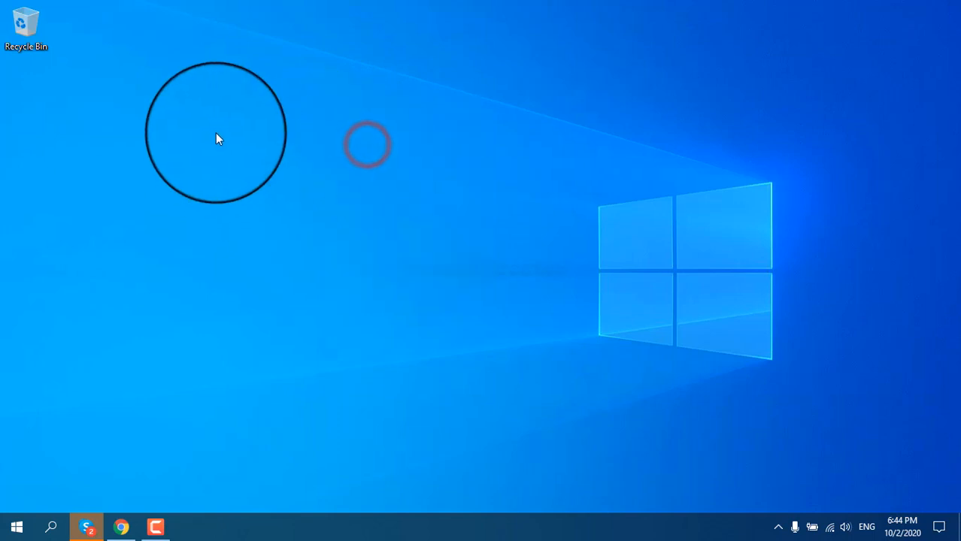
right_click(219, 139)
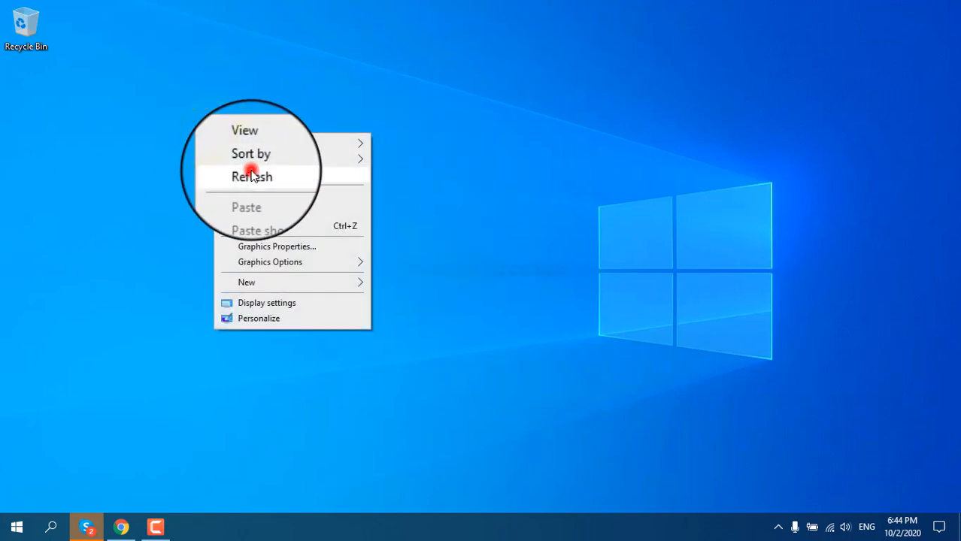
click(252, 176)
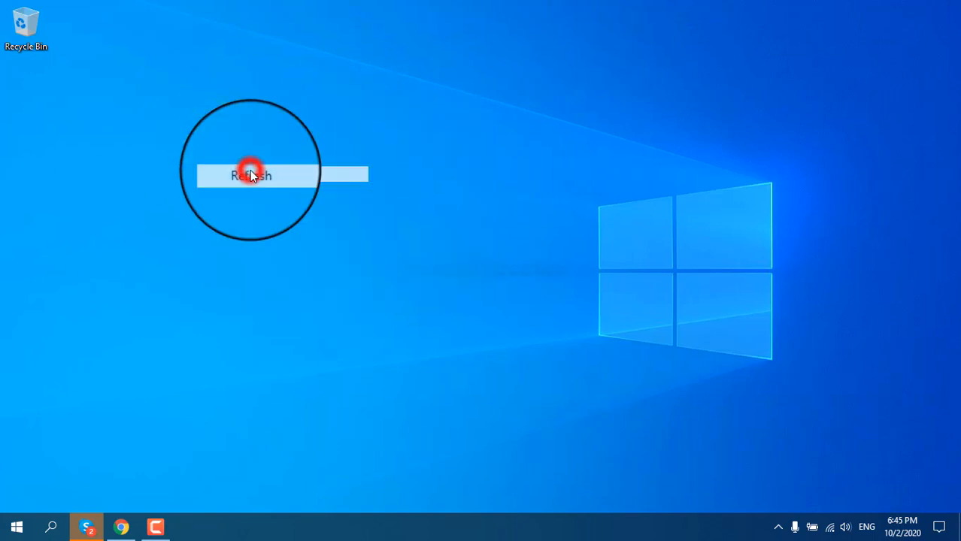
right_click(251, 173)
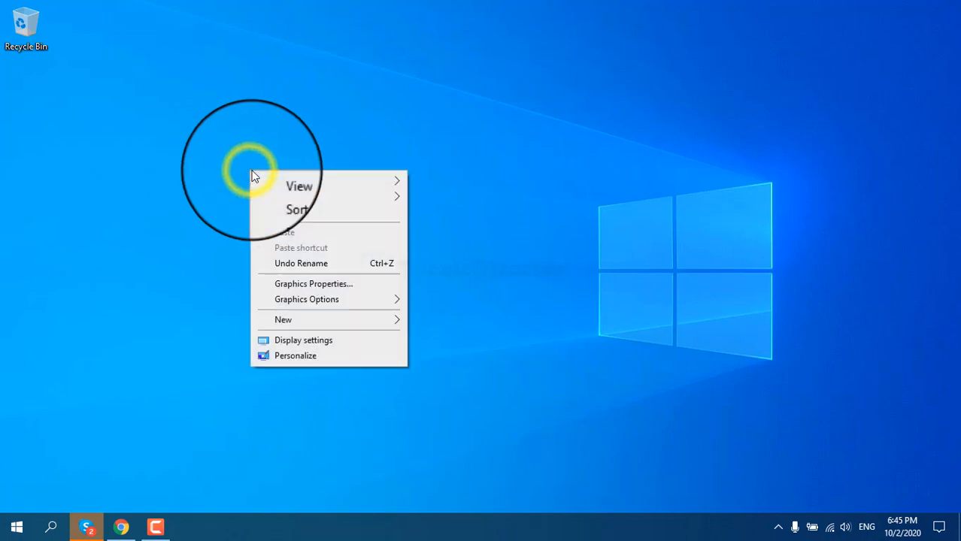
click(293, 218)
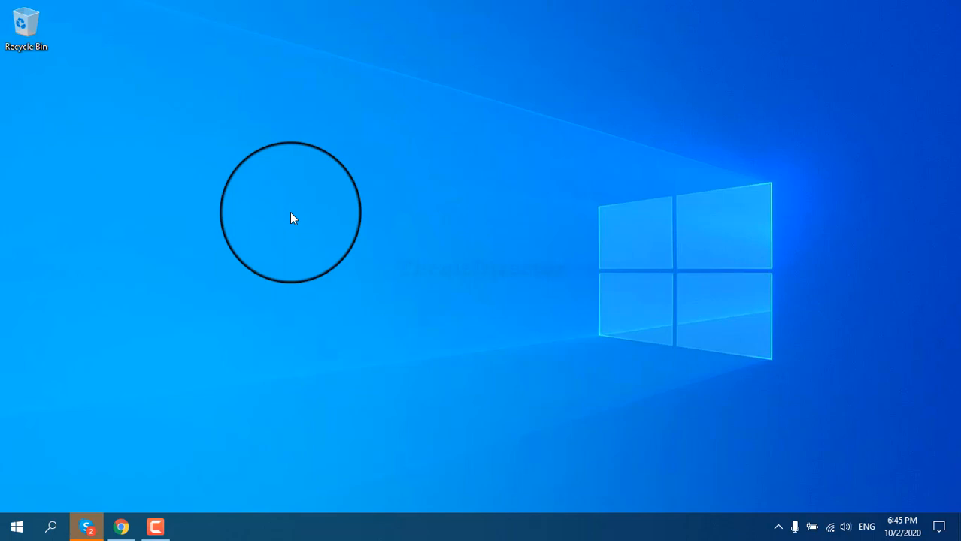
right_click(293, 219)
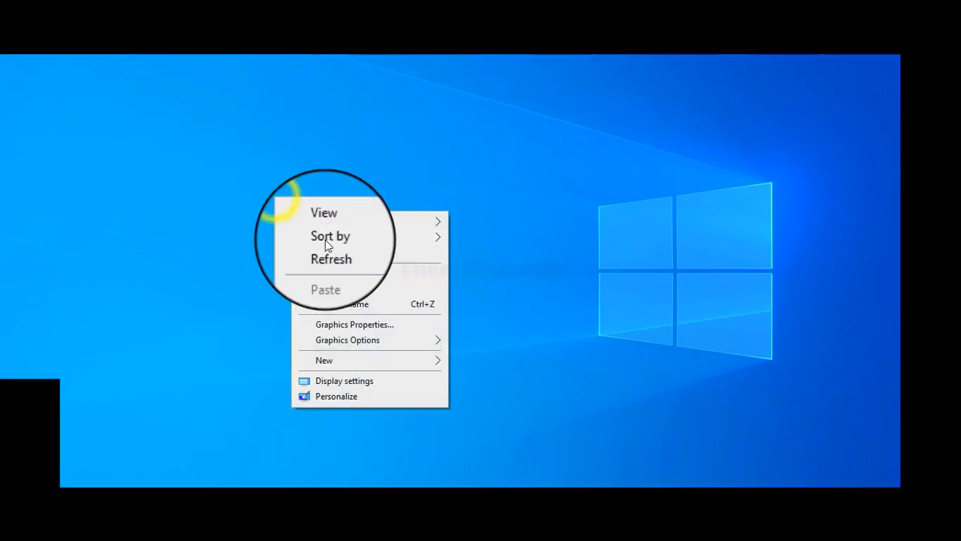